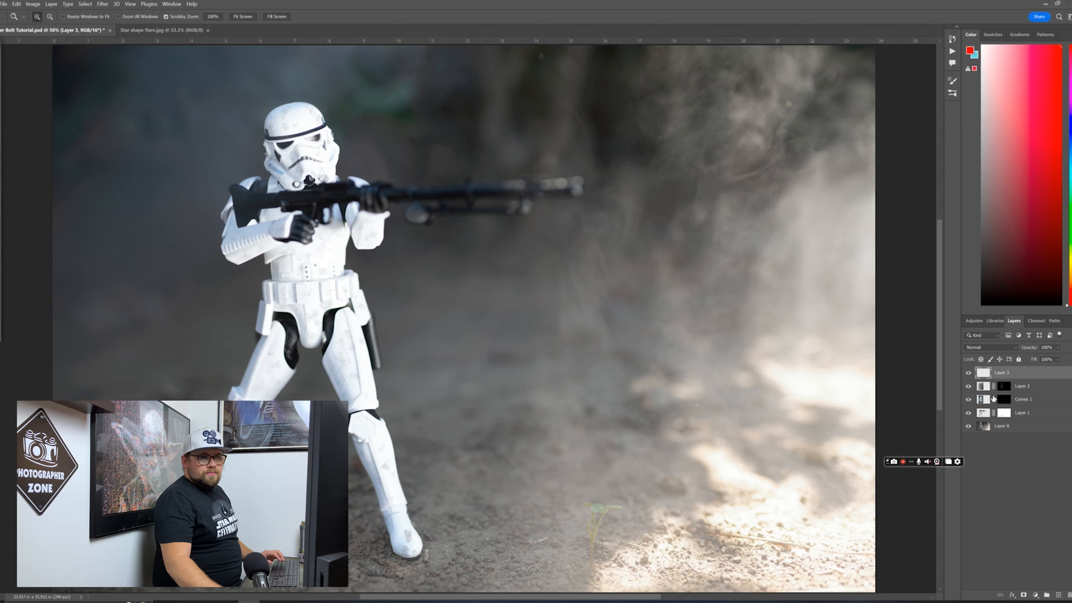
# Rename the empty top layer in the Layers panel to 'Blaster Bolt'
pyautogui.click(1022, 373)
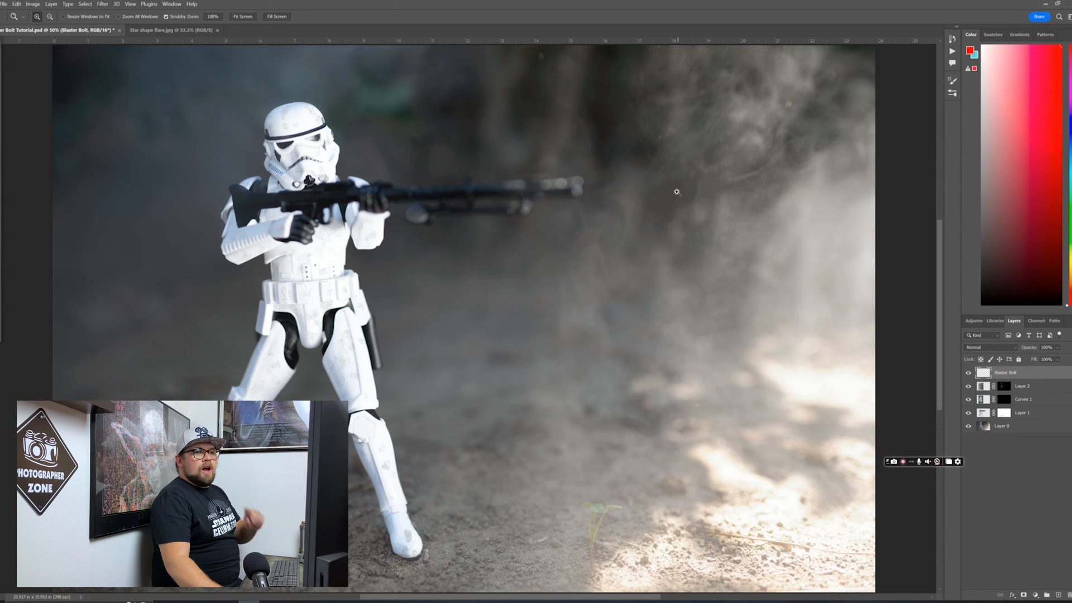
pyautogui.moveTo(467, 129)
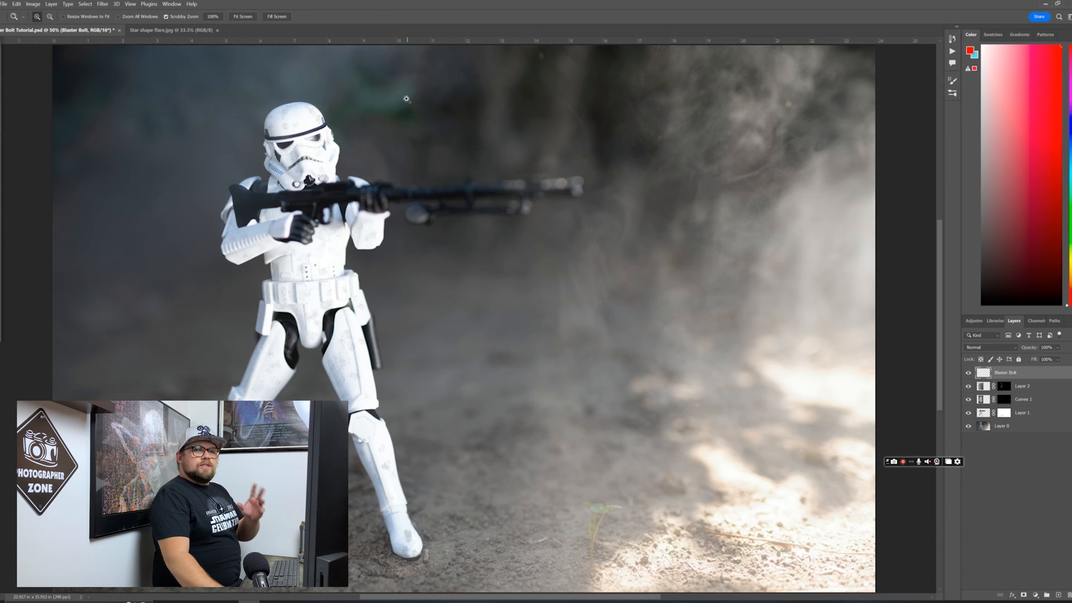
pyautogui.click(167, 29)
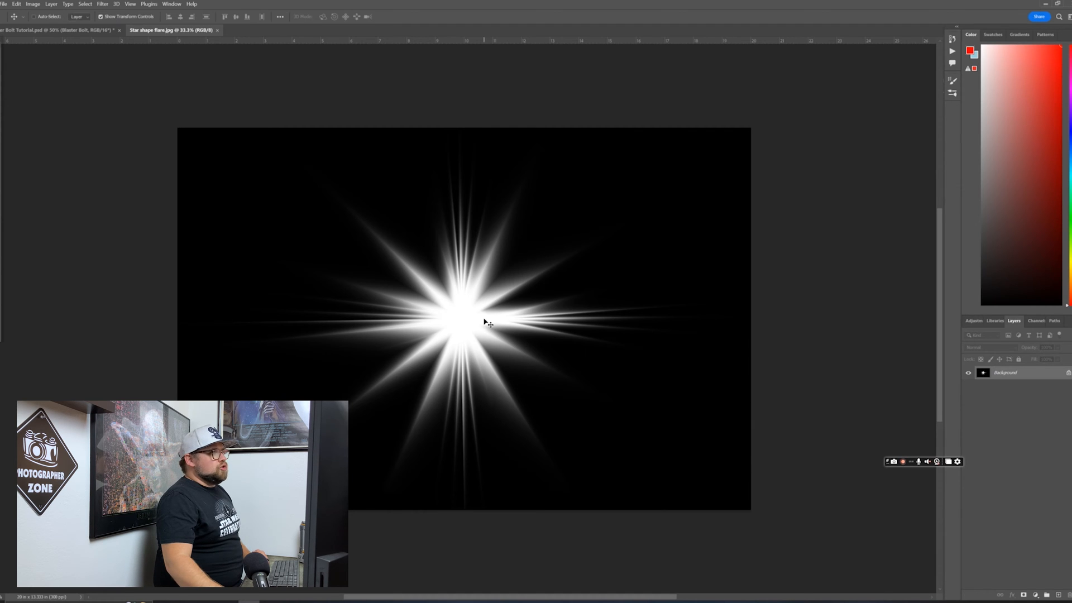
# Bring the star flare into the Stormtrooper photo, accepting the bit-depth warning, and name it Muzzle Flare
pyautogui.click(58, 29)
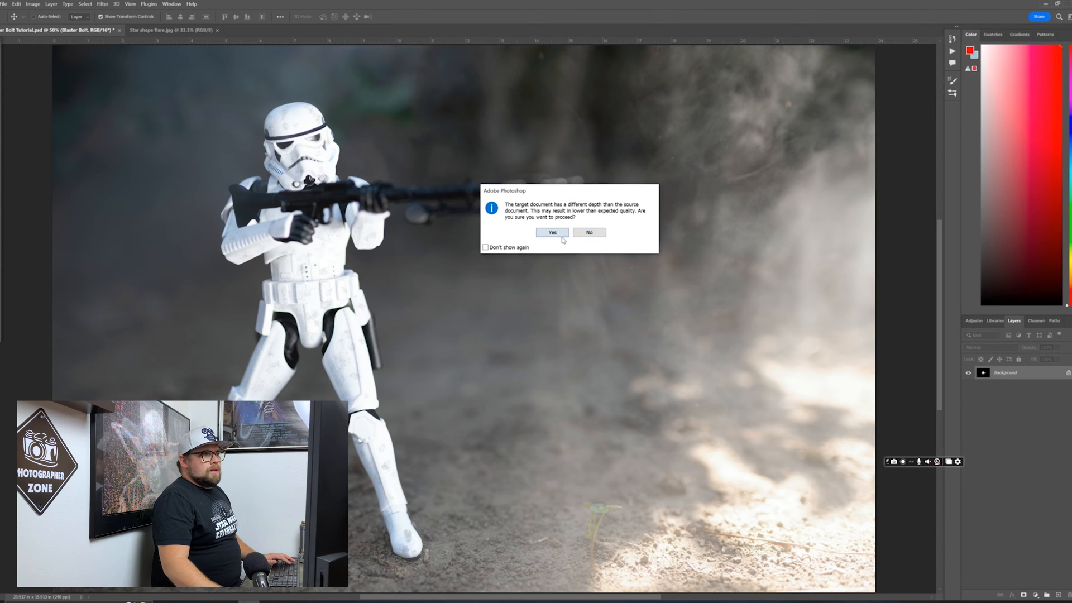
pyautogui.click(551, 232)
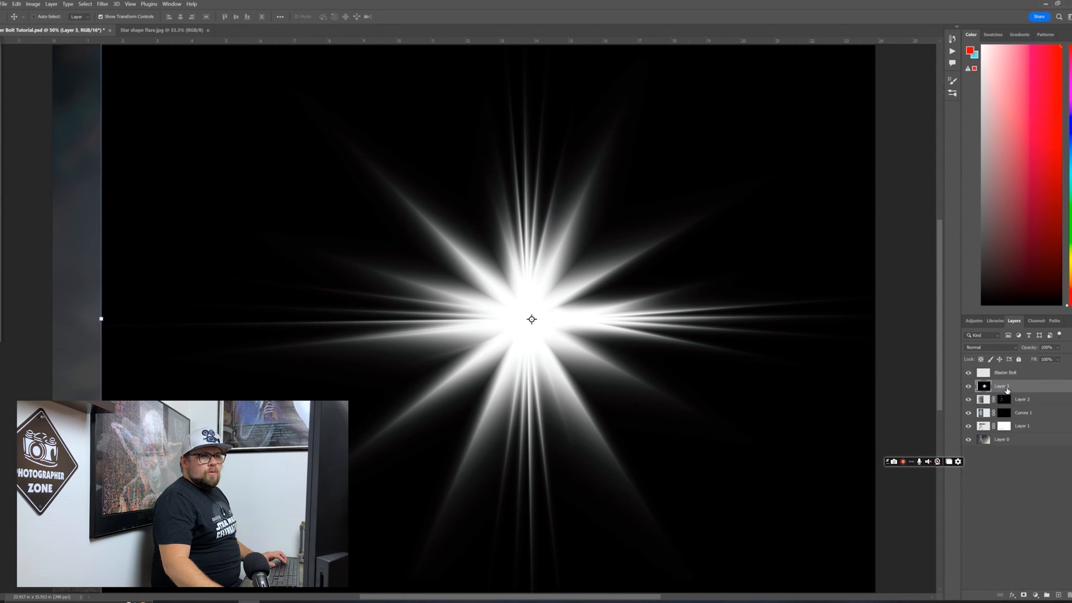
pyautogui.doubleClick(1000, 386)
pyautogui.write('Muzzle Flare')
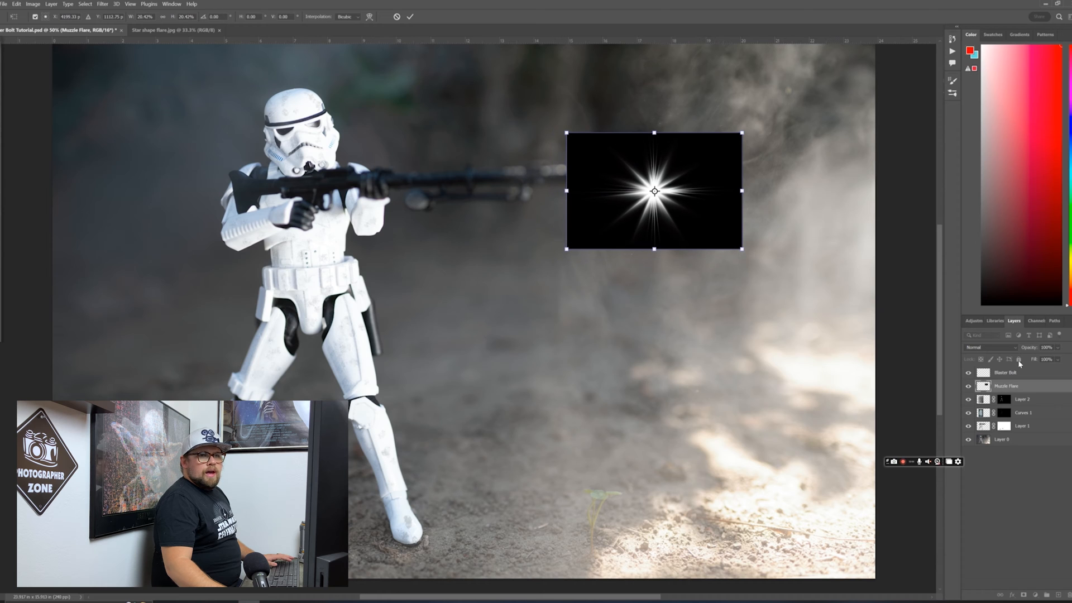
# Set Muzzle Flare to Screen, shrink it and place it at the barrel tip
pyautogui.click(984, 347)
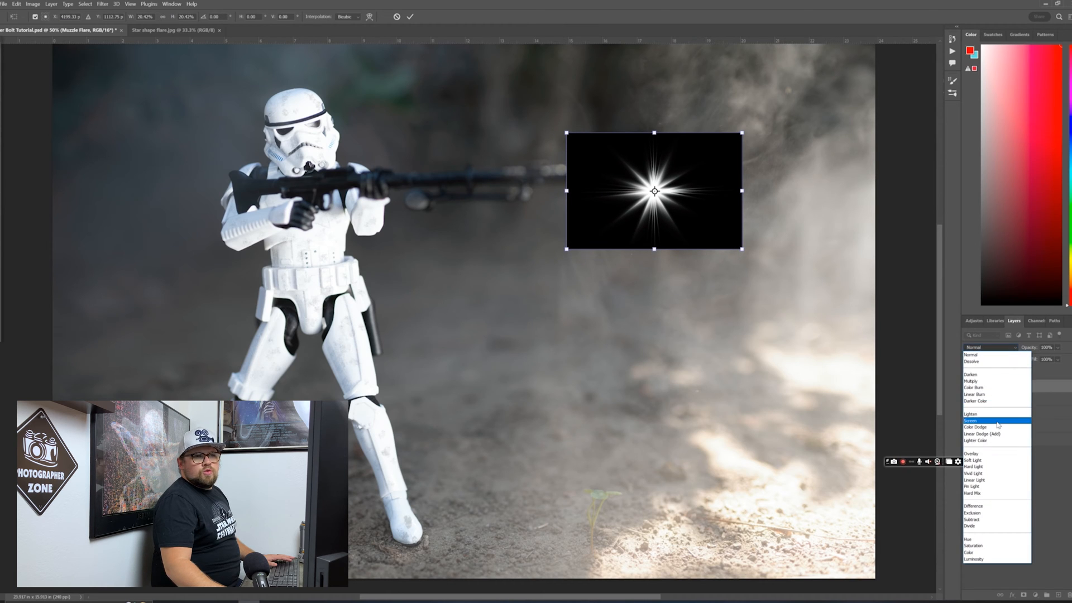
pyautogui.click(972, 420)
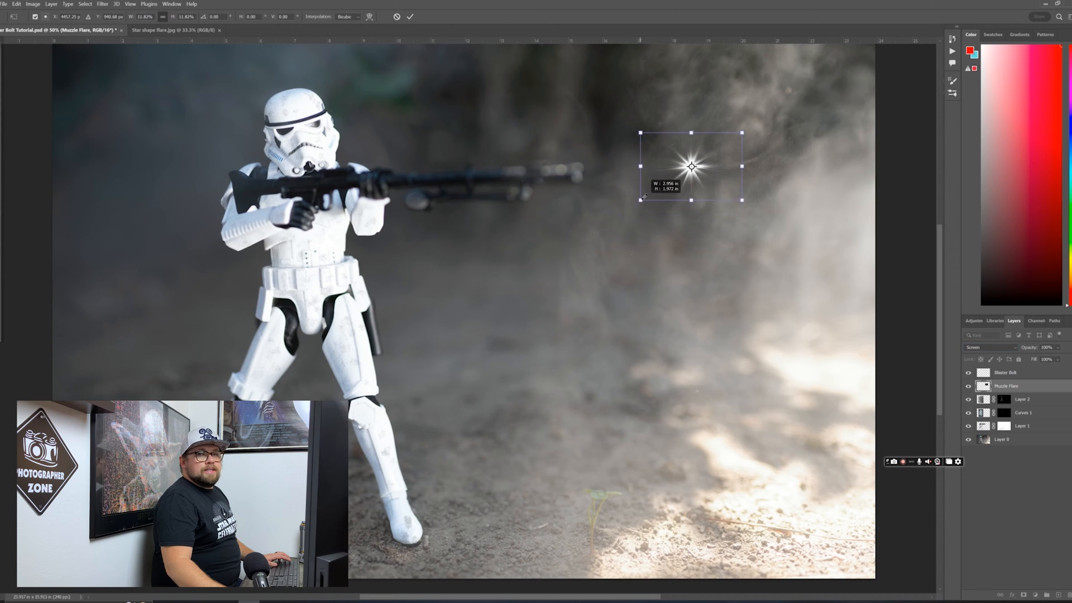
pyautogui.moveTo(691, 166); pyautogui.dragTo(688, 162)
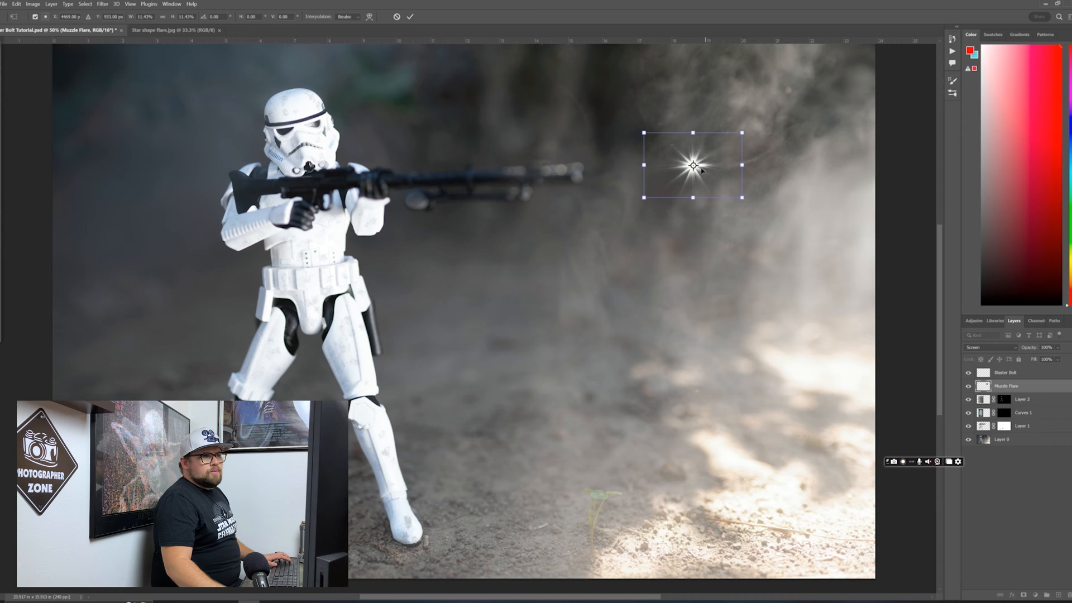
pyautogui.moveTo(692, 164); pyautogui.dragTo(579, 172)
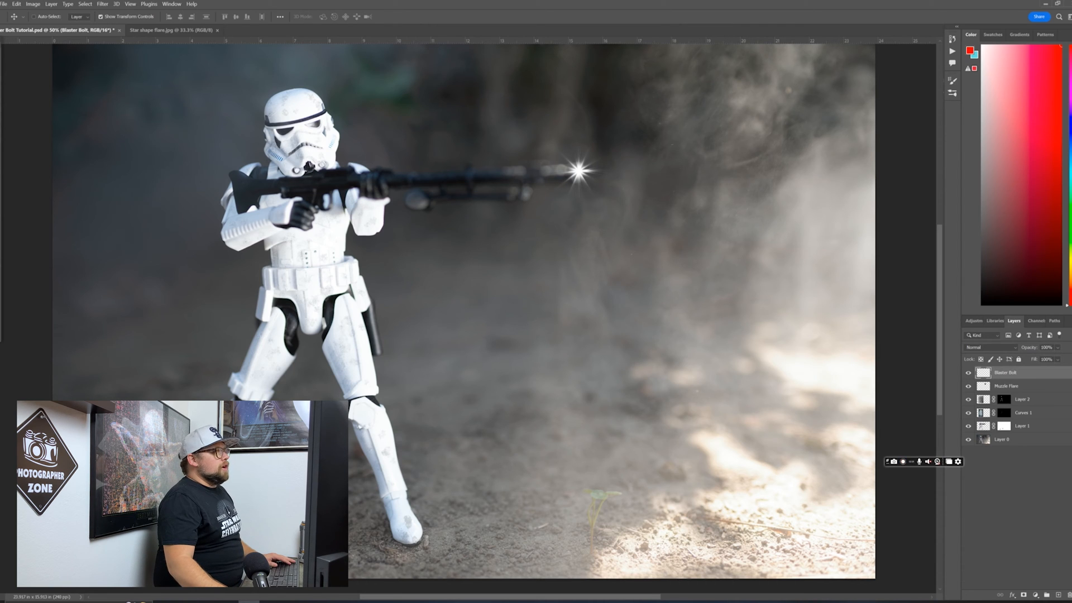
# Paint a trial red stroke out from the barrel with a round brush
pyautogui.click(13, 16)
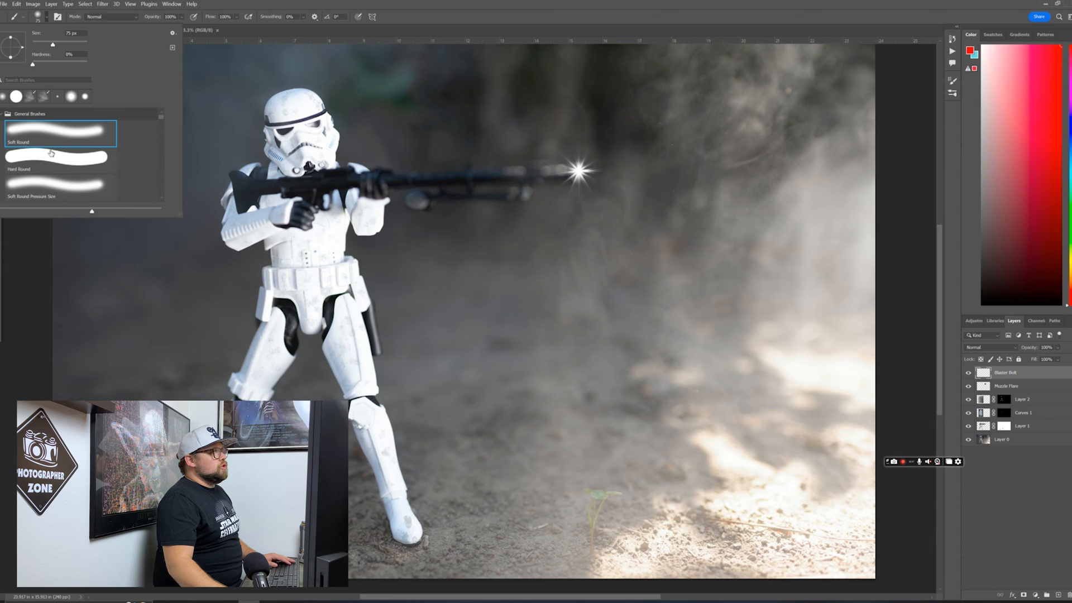
pyautogui.click(61, 165)
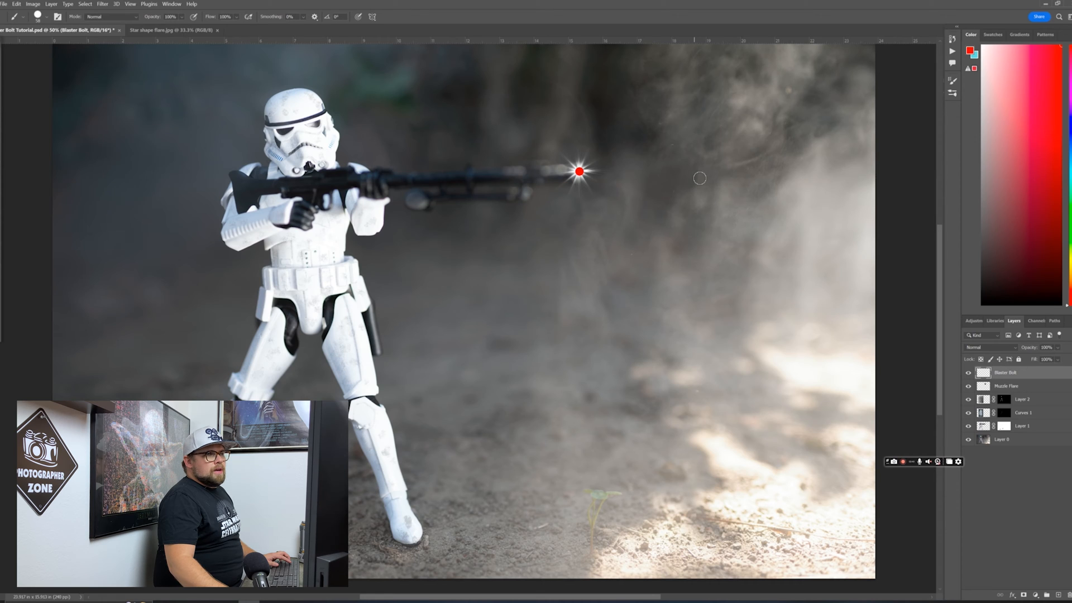
pyautogui.moveTo(578, 171); pyautogui.dragTo(701, 176)
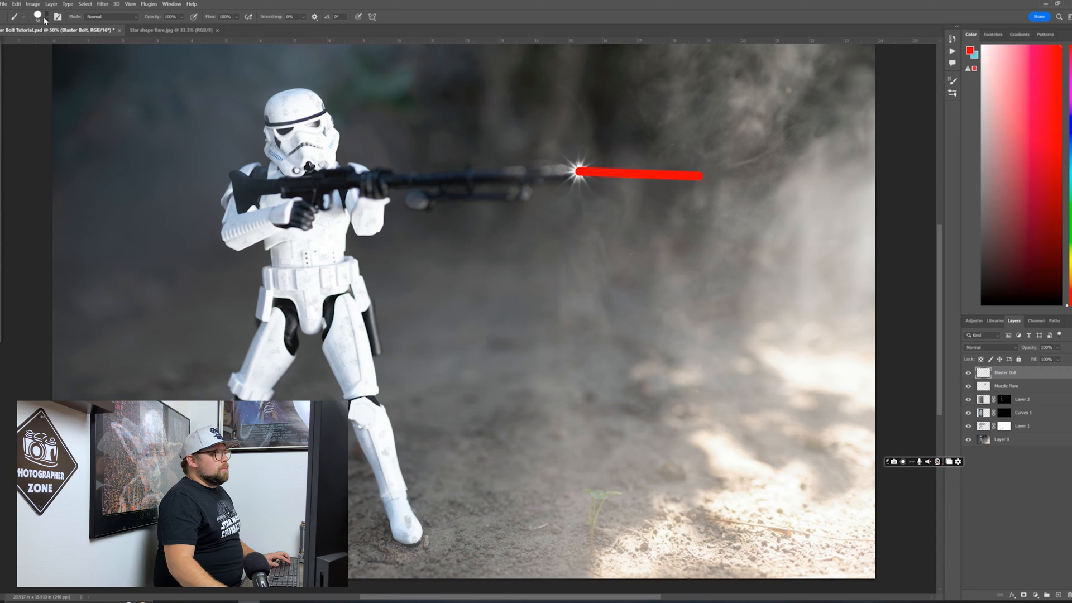
pyautogui.click(37, 17)
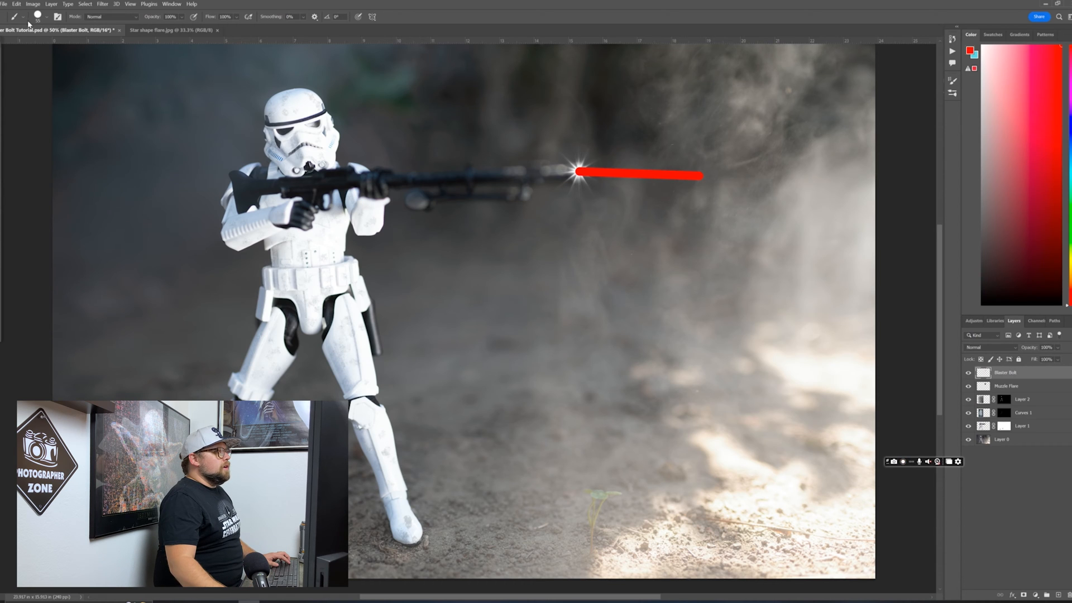
# Undo the red stroke and set the foreground colour to white
pyautogui.click(16, 3)
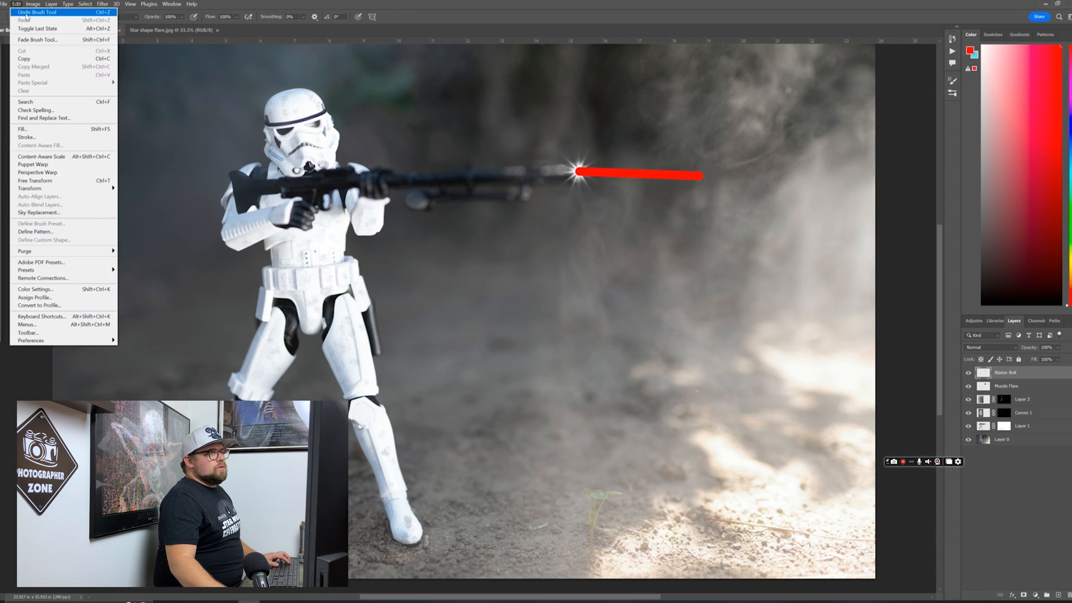
pyautogui.click(36, 11)
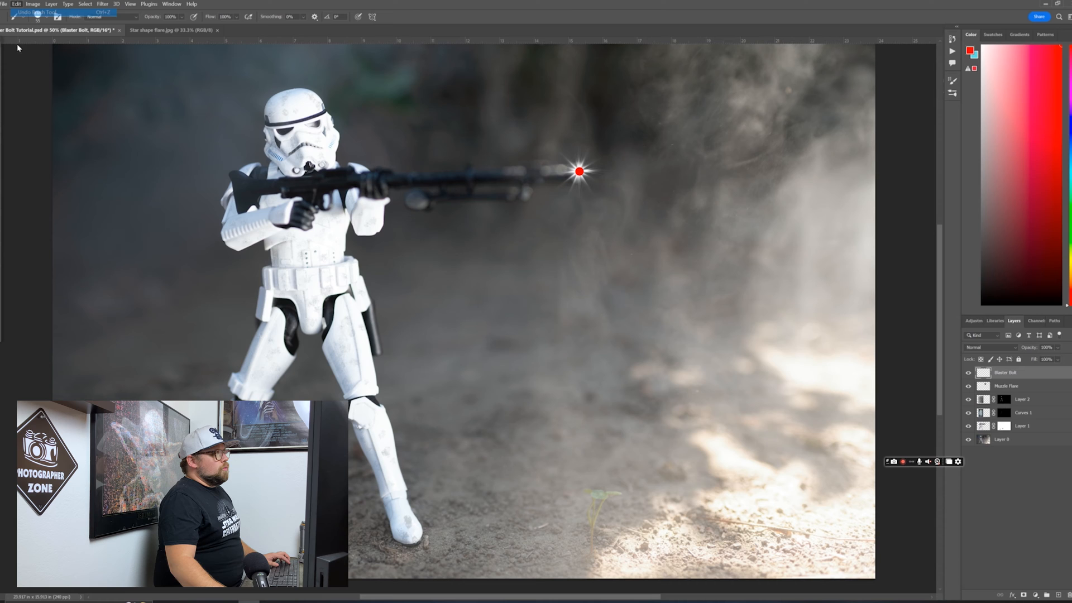
pyautogui.click(970, 51)
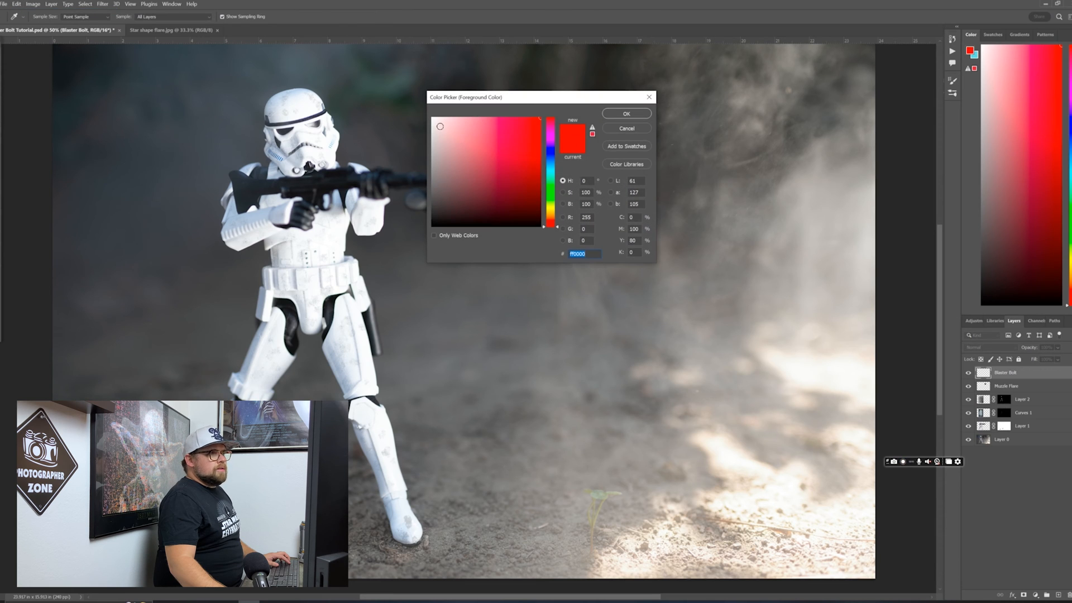
pyautogui.click(625, 112)
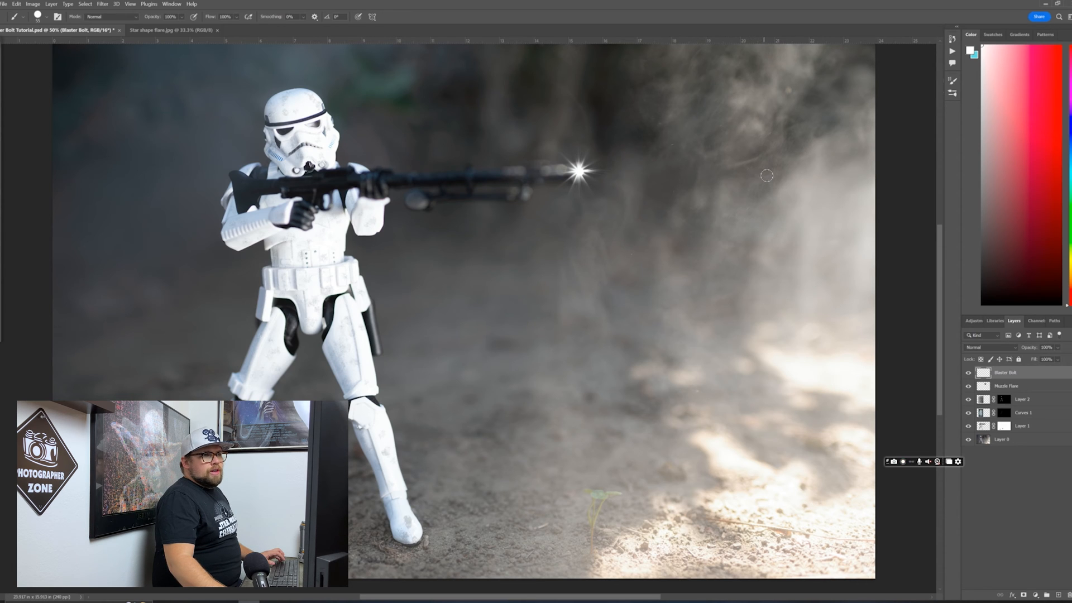
# Paint a straight white bolt line from the barrel and nudge it into place ahead of the flare
pyautogui.moveTo(578, 173); pyautogui.dragTo(765, 174)
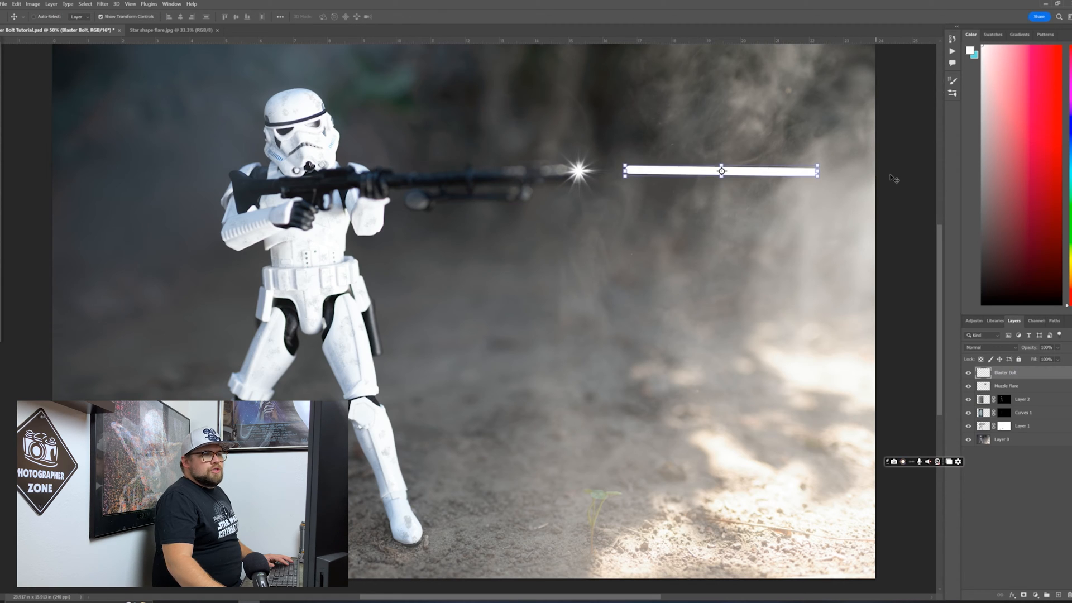
pyautogui.click(1005, 385)
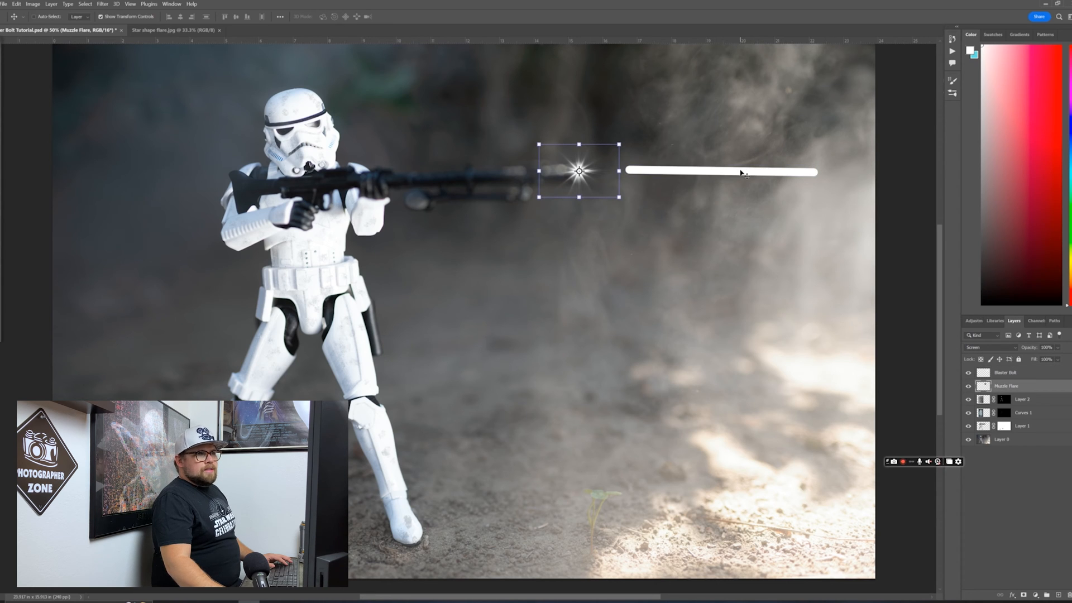
pyautogui.moveTo(758, 179)
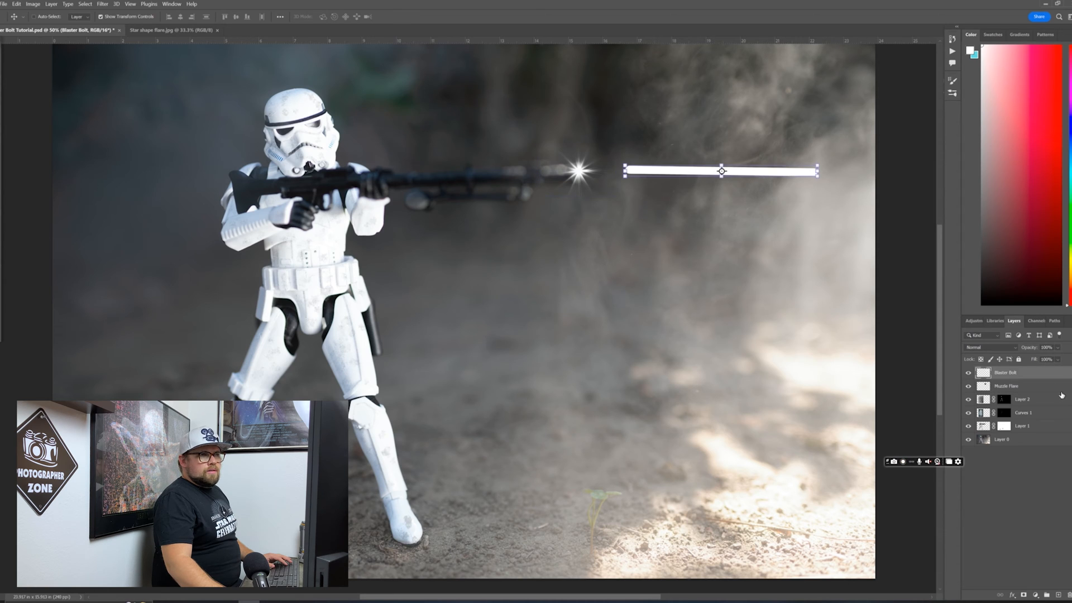
pyautogui.moveTo(817, 171); pyautogui.dragTo(823, 171)
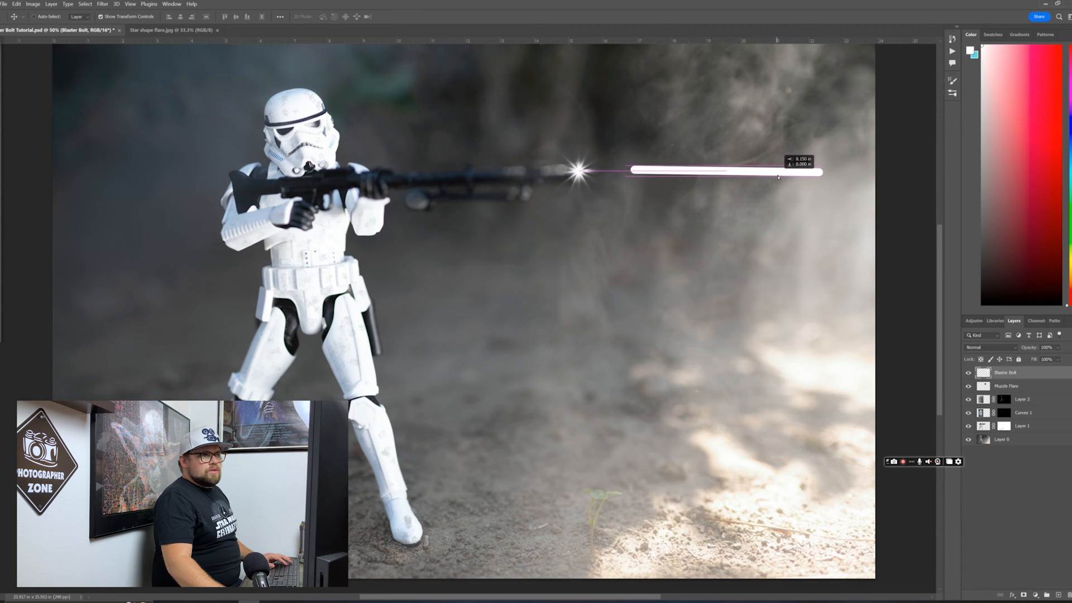
pyautogui.moveTo(820, 171); pyautogui.dragTo(824, 178)
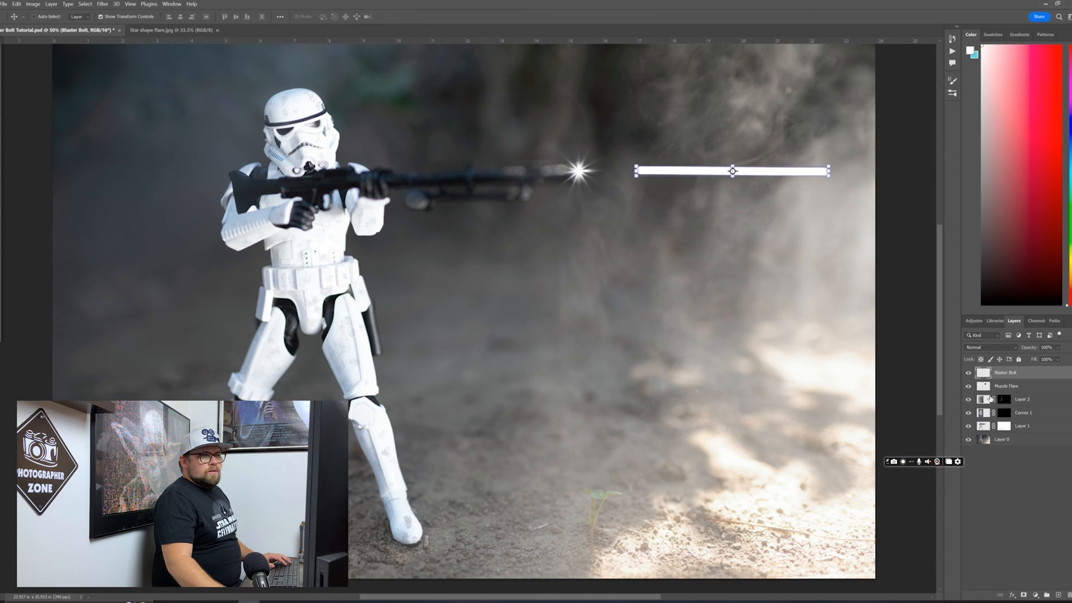
pyautogui.click(1020, 400)
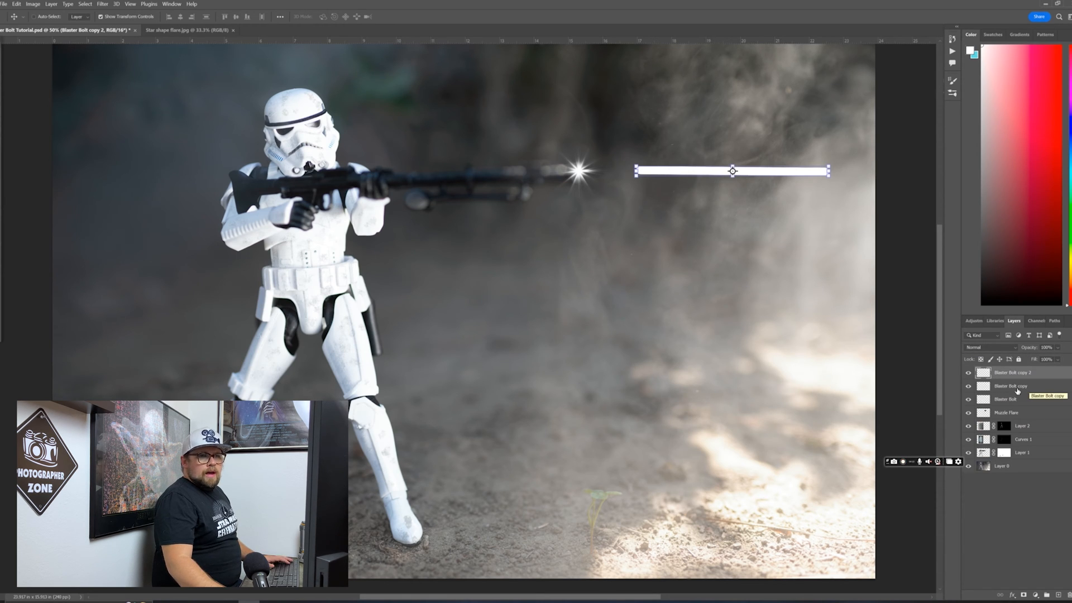
# Rename the duplicated bolt layers Blaster Bolt #2 and Blaster Bolt #3
pyautogui.doubleClick(1011, 386)
pyautogui.write('#2')
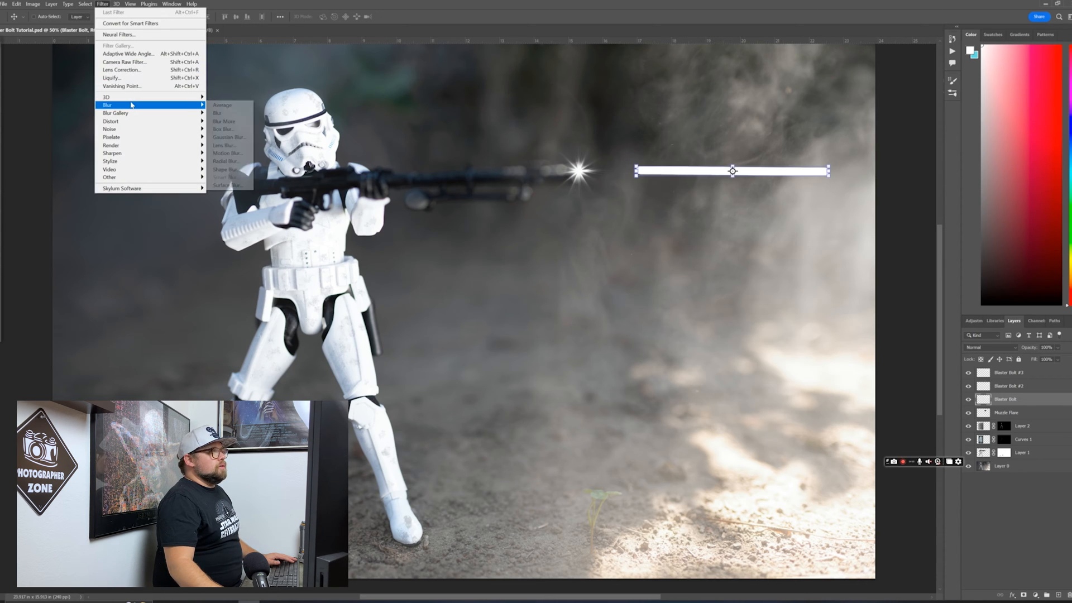
# Apply slight Gaussian blurs to Blaster Bolt and Blaster Bolt #2
pyautogui.click(229, 137)
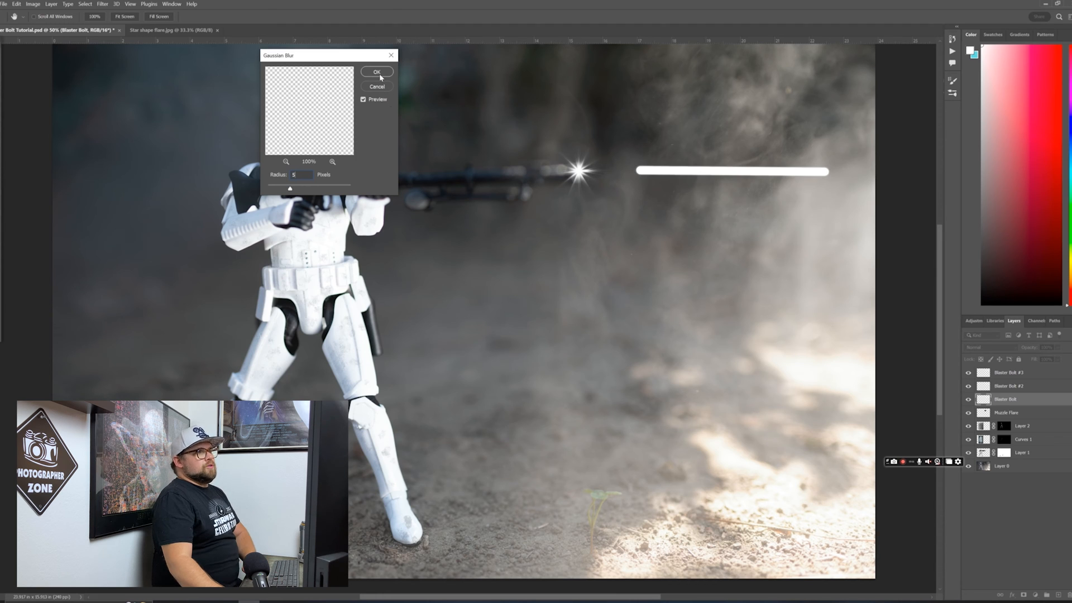
pyautogui.click(377, 71)
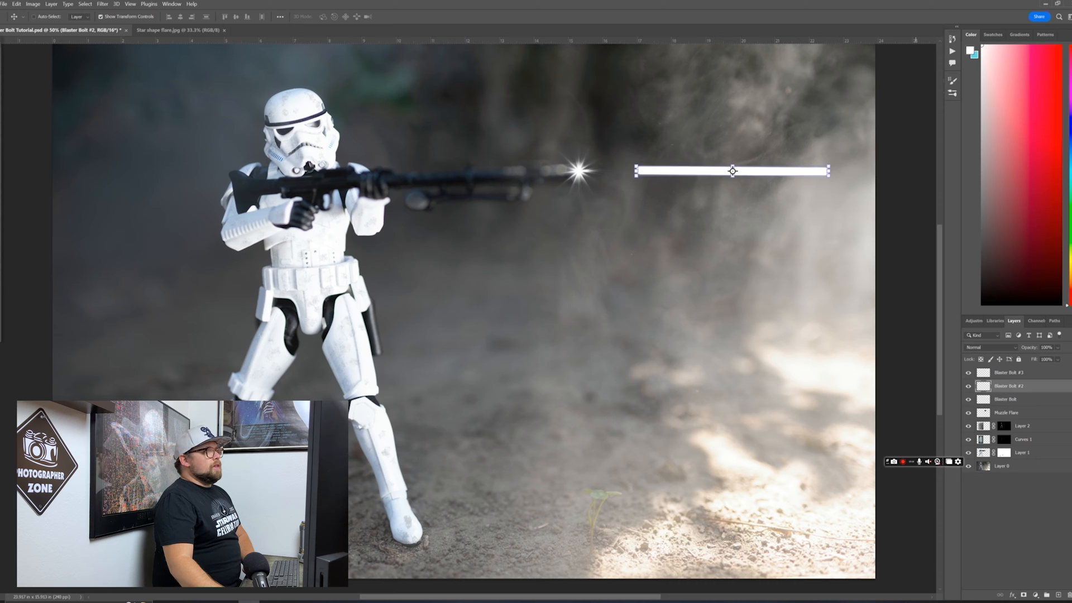
pyautogui.click(102, 4)
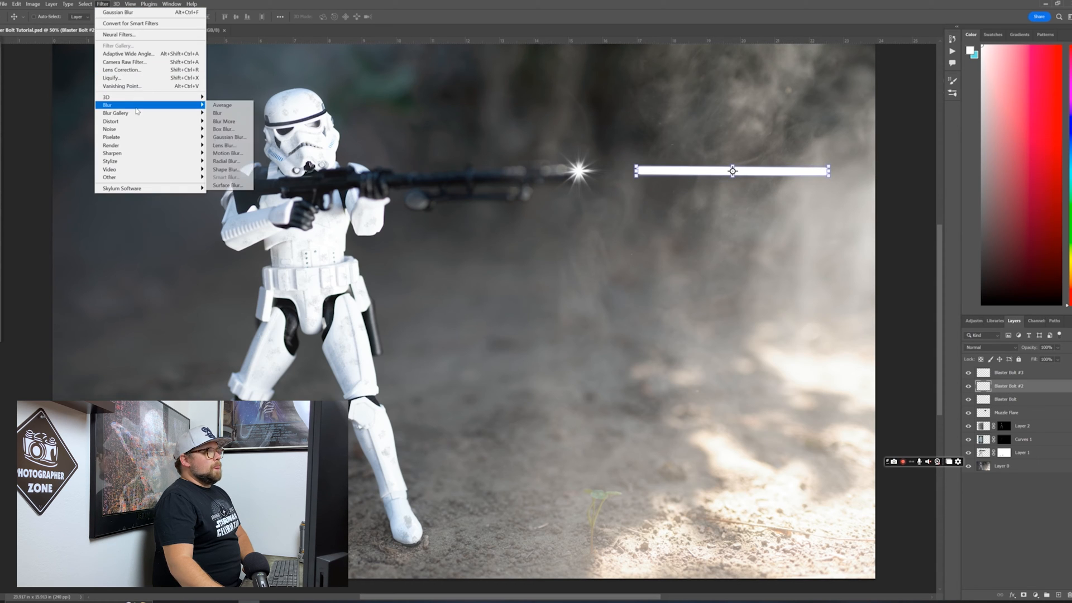
pyautogui.click(228, 137)
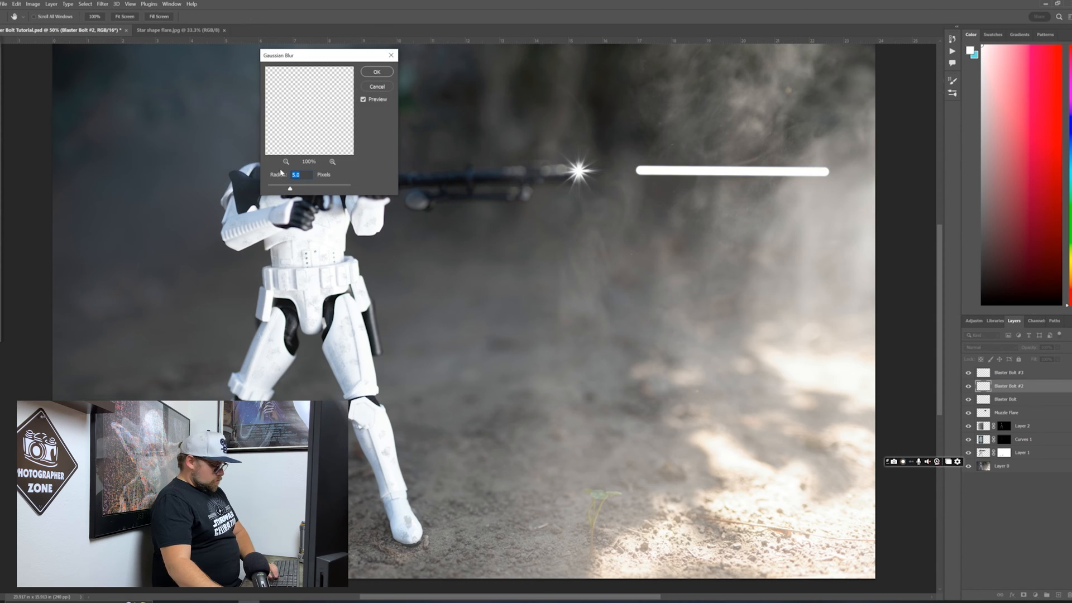
pyautogui.click(376, 70)
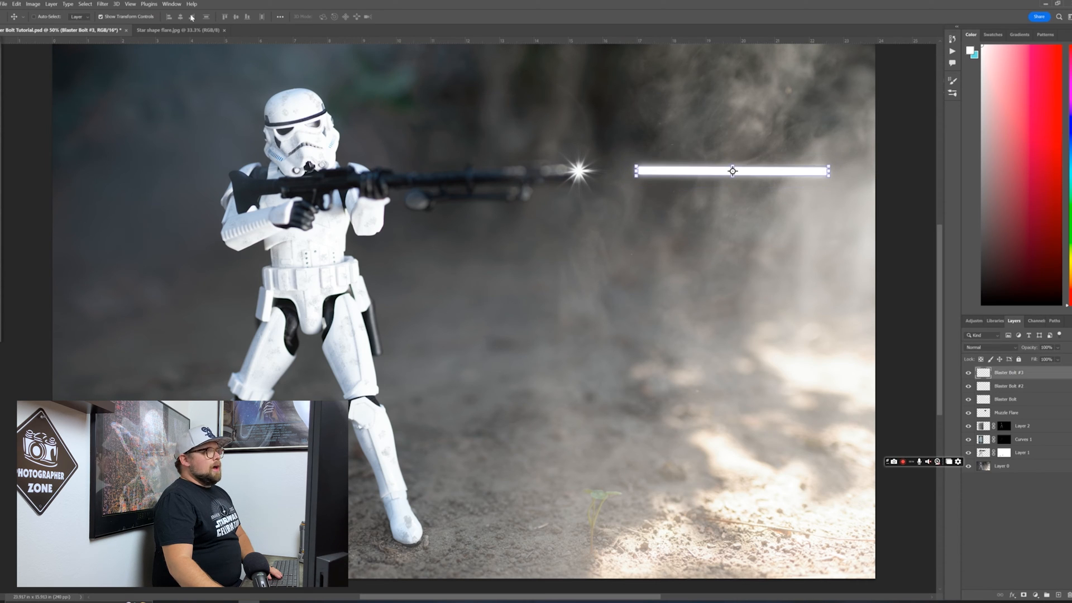
# Apply a 40-pixel Gaussian blur to Blaster Bolt #3
pyautogui.click(101, 4)
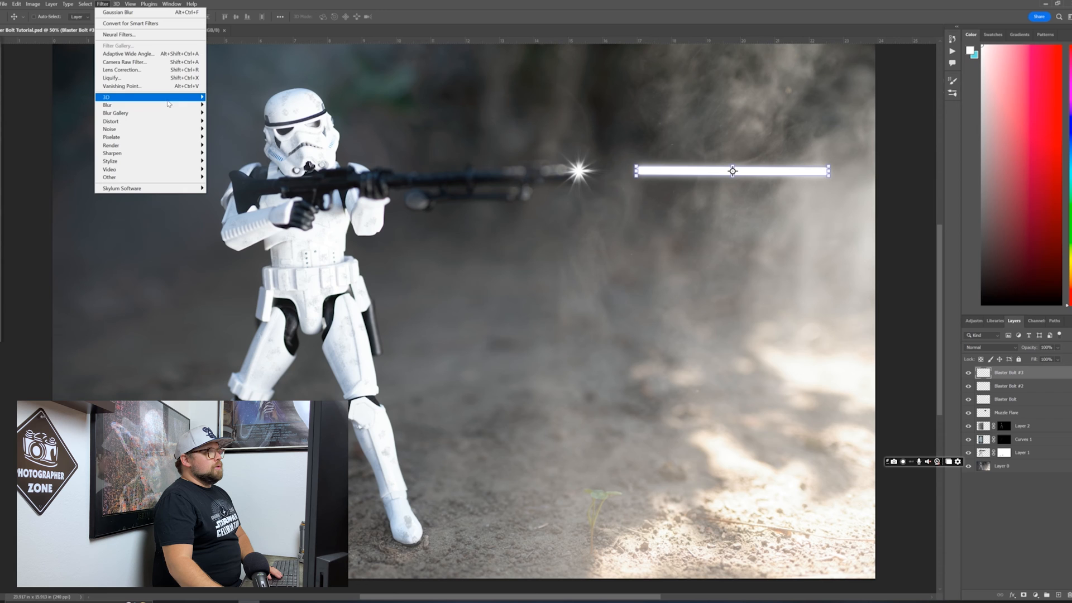
pyautogui.click(118, 11)
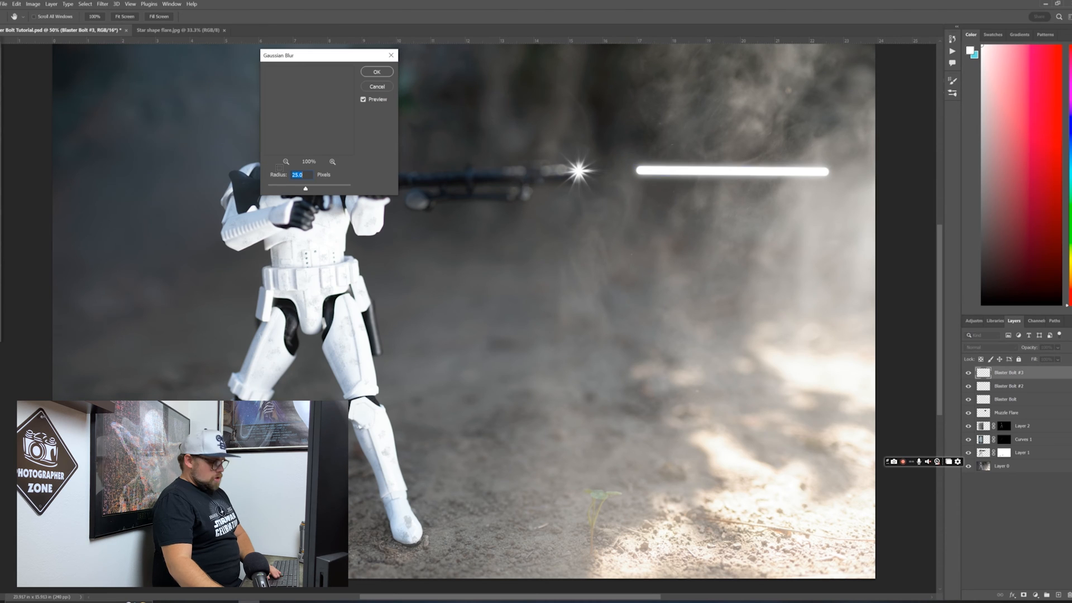
pyautogui.write('40')
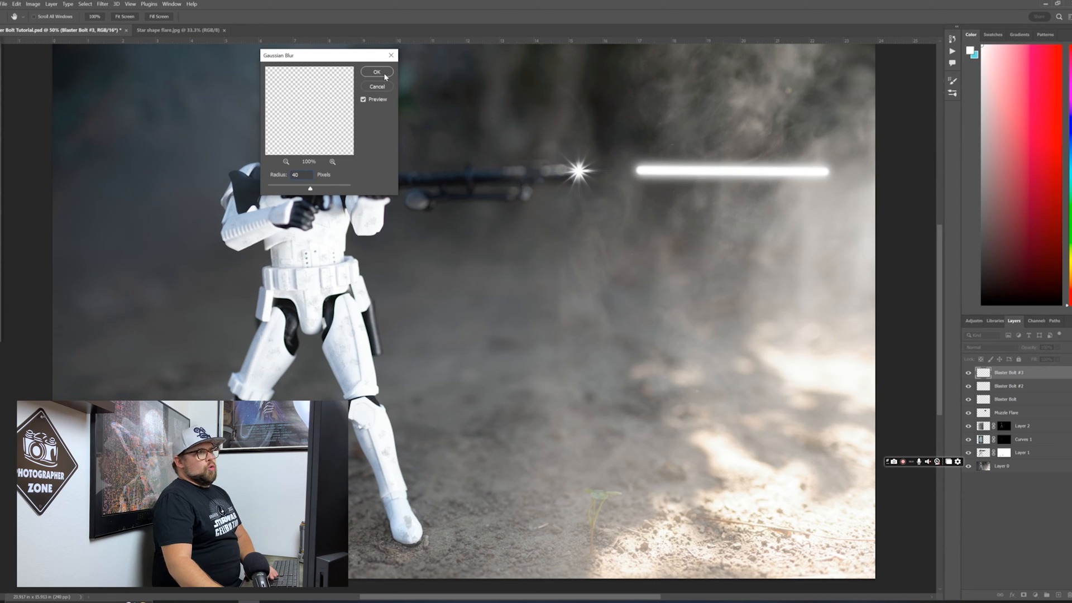
pyautogui.click(376, 71)
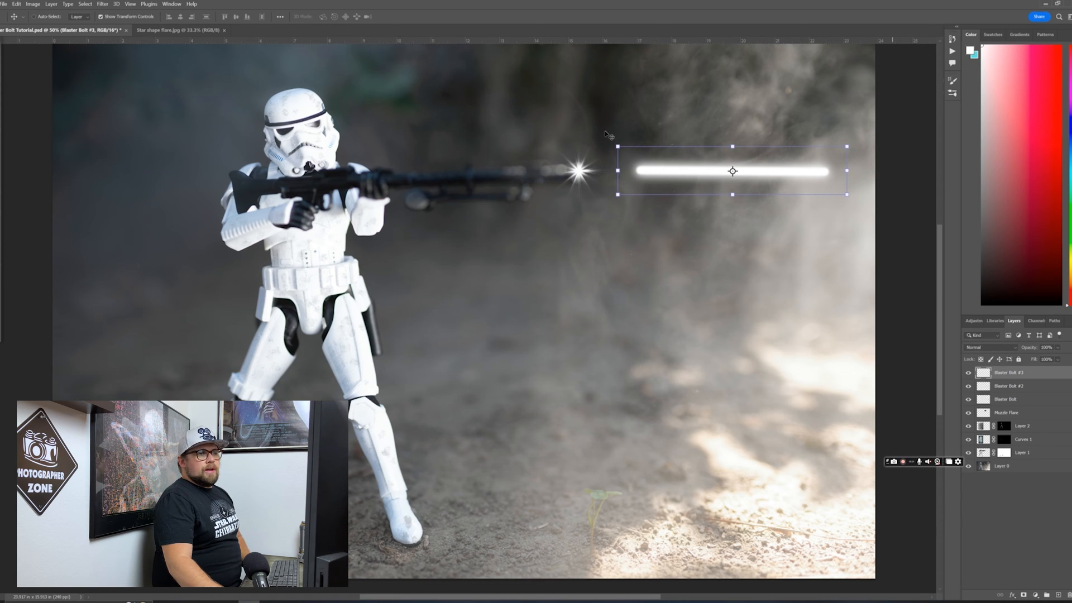
pyautogui.moveTo(901, 191)
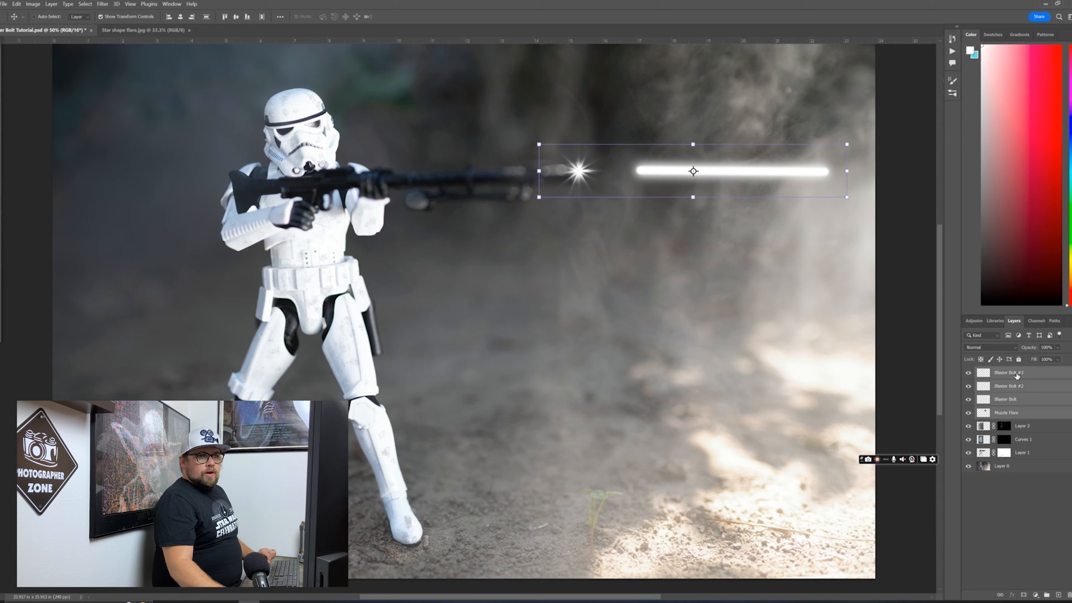
# Merge the muzzle flare and three bolt layers, then set the merged layer to Screen
pyautogui.rightClick(1017, 372)
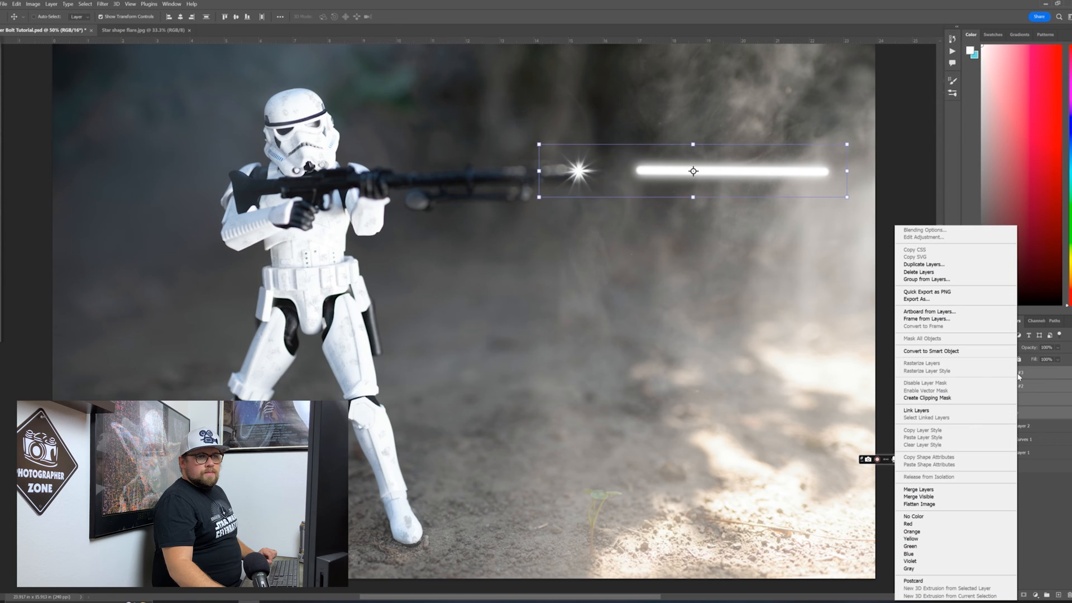
pyautogui.moveTo(918, 489)
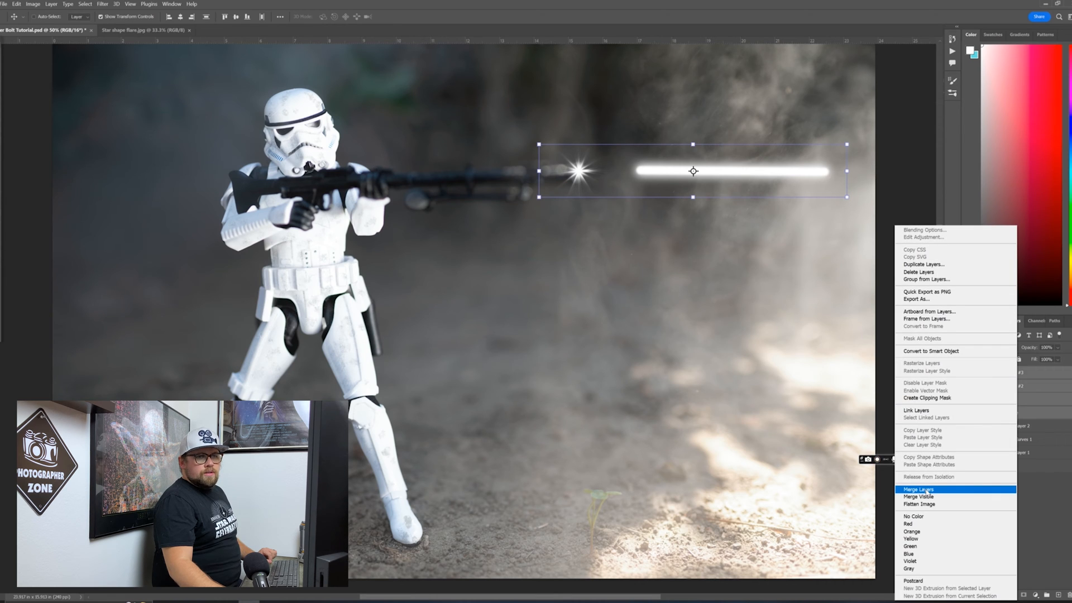
pyautogui.click(919, 489)
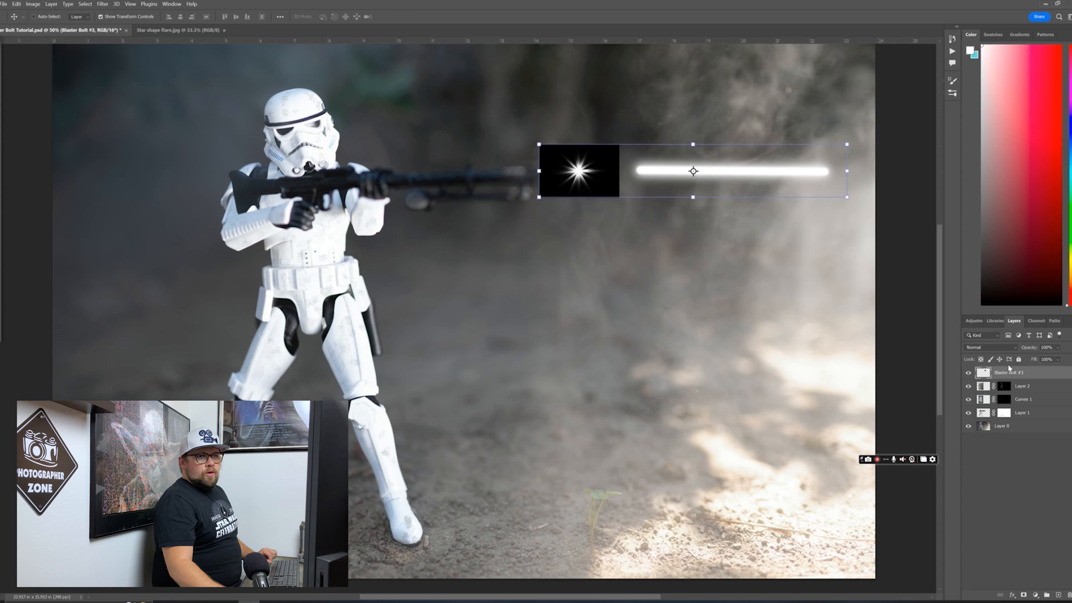
pyautogui.click(984, 347)
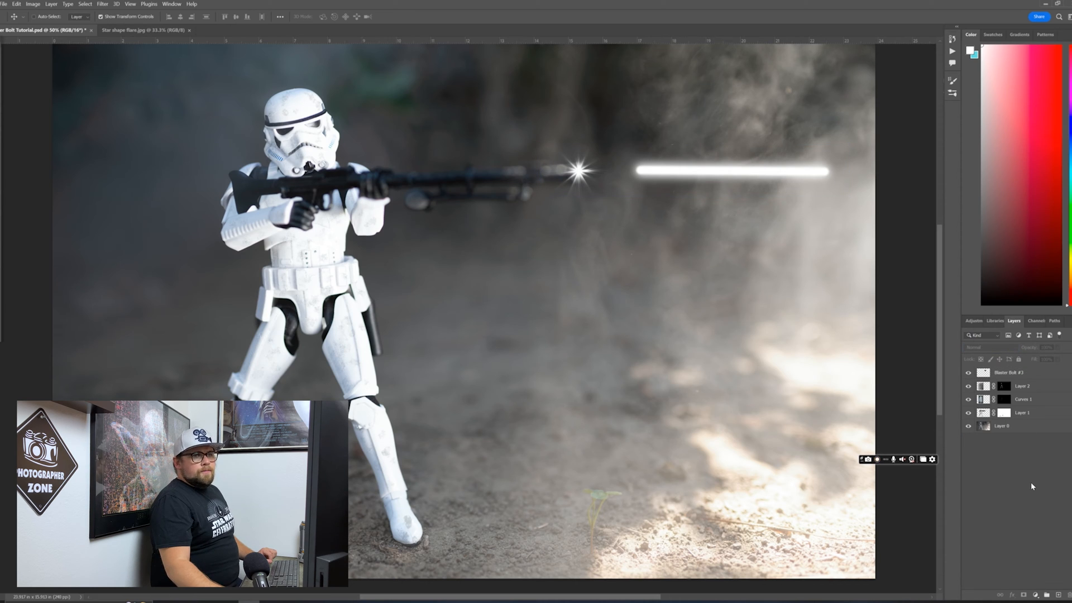
pyautogui.click(1008, 372)
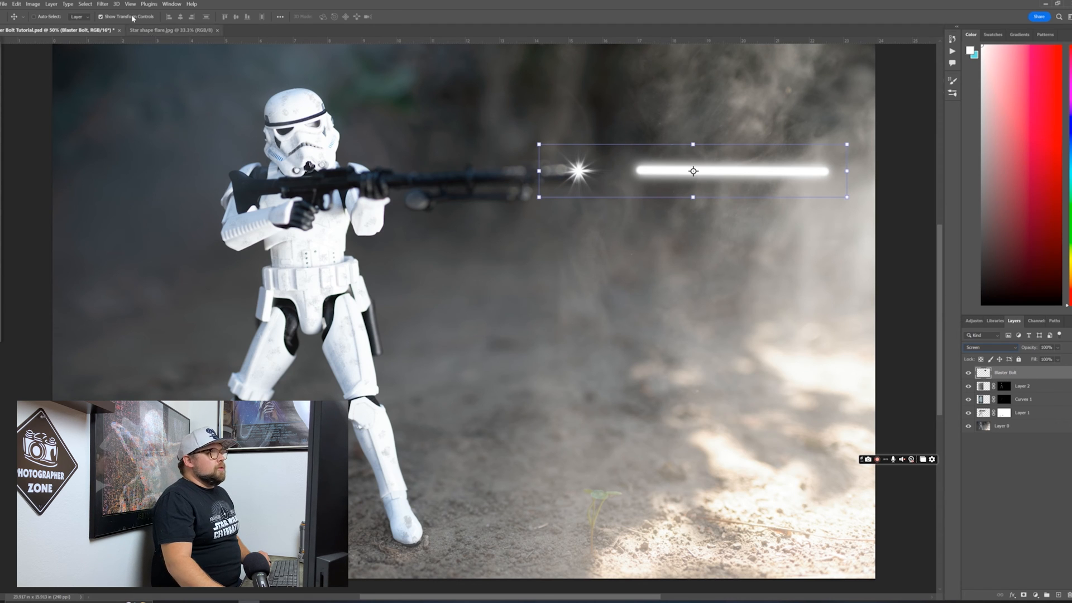
# Apply a Motion Blur with angle -2 and distance 100 pixels to the merged bolt
pyautogui.click(103, 4)
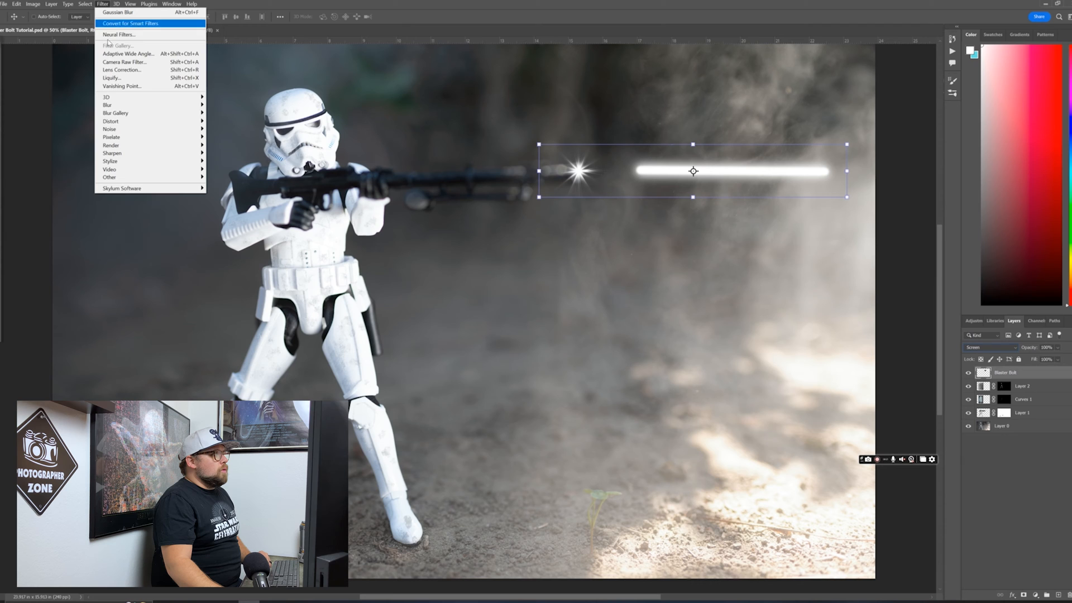
pyautogui.moveTo(107, 105)
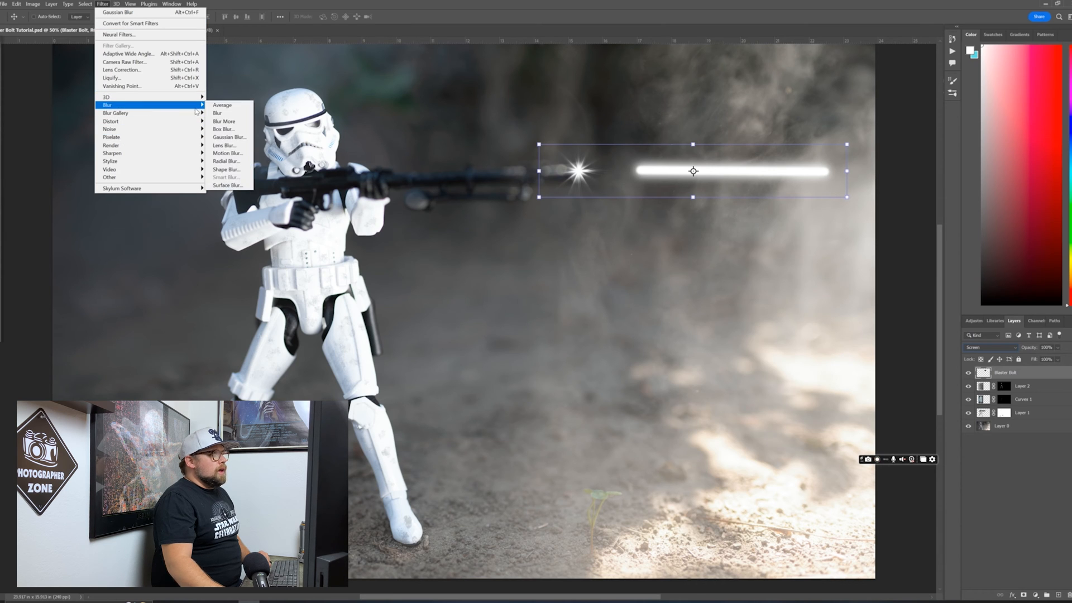
pyautogui.moveTo(228, 153)
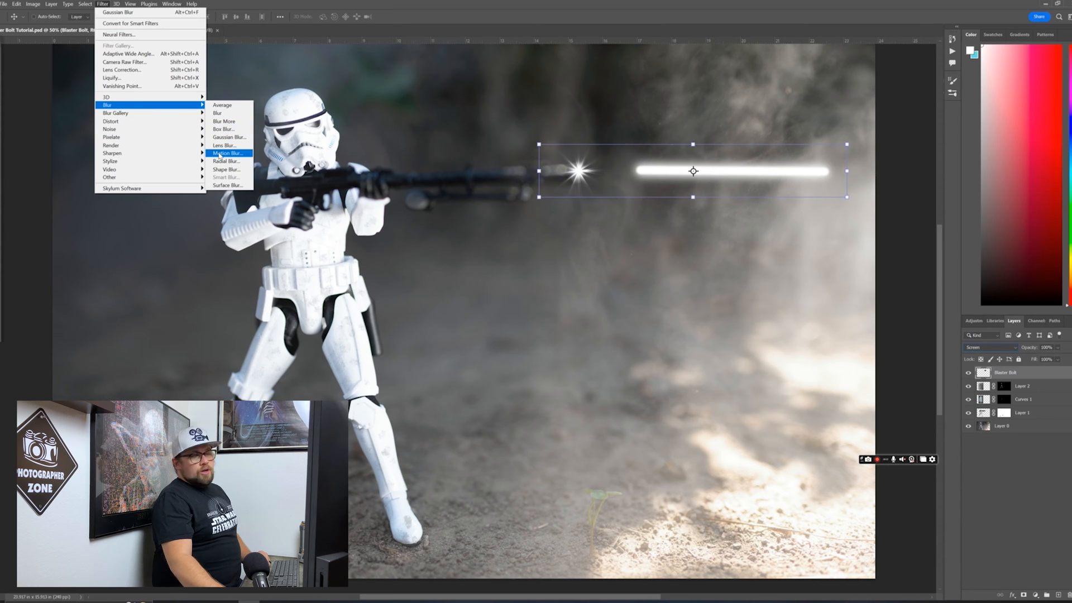
pyautogui.click(227, 152)
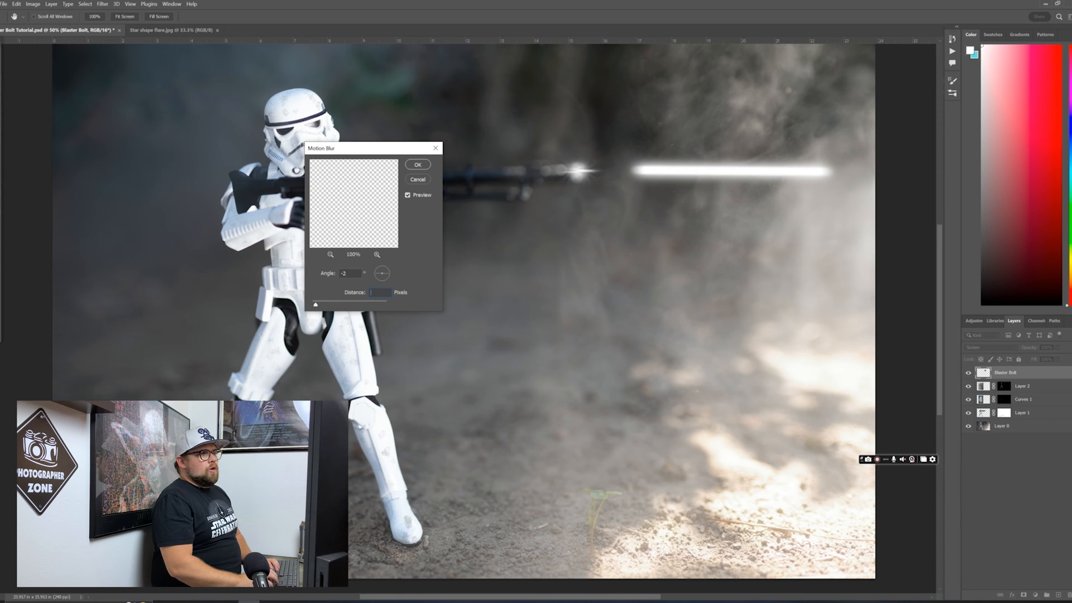
pyautogui.write('100')
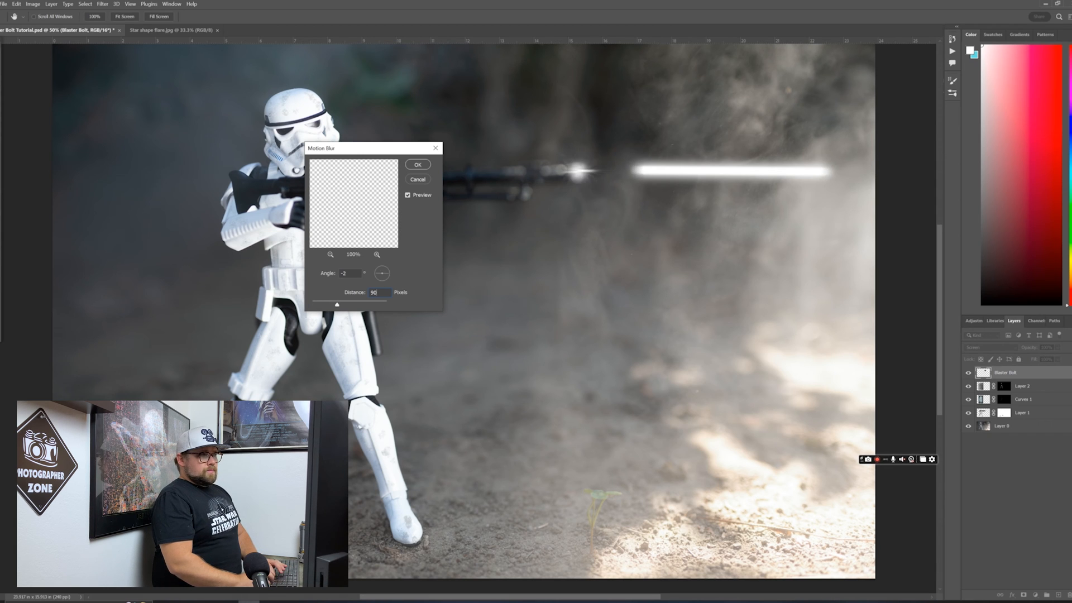
pyautogui.click(418, 164)
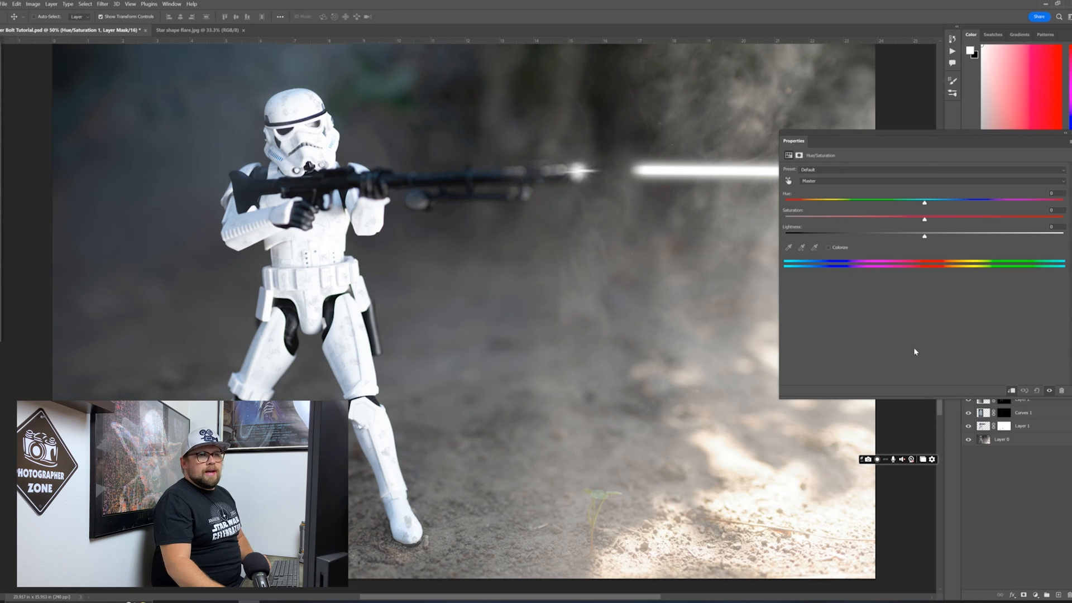
pyautogui.moveTo(908, 242)
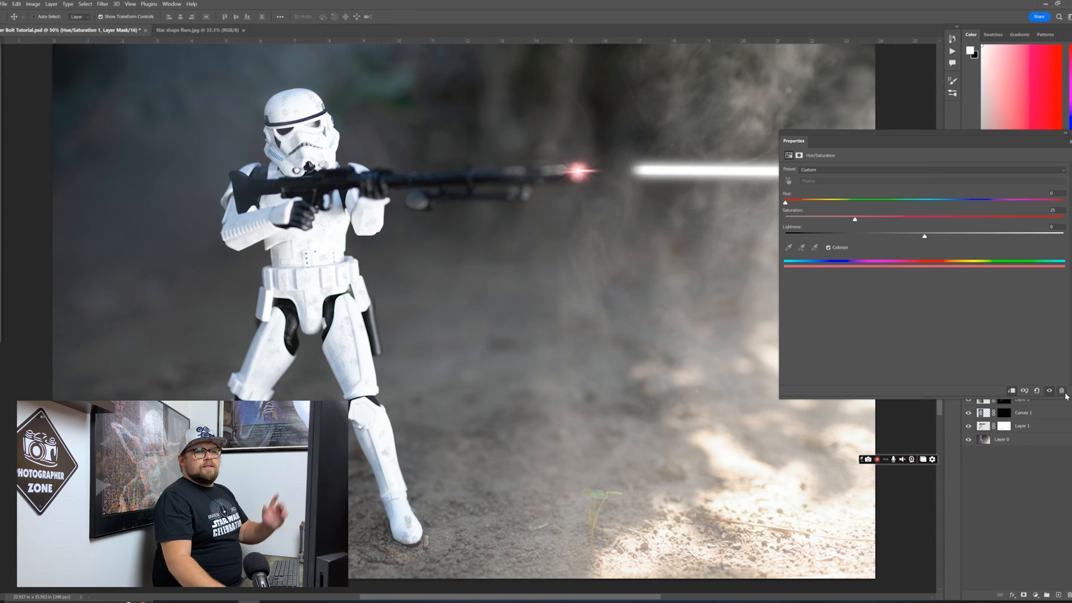
# Work on the colorizing Hue/Saturation adjustment layer in the Layers panel
pyautogui.click(1061, 390)
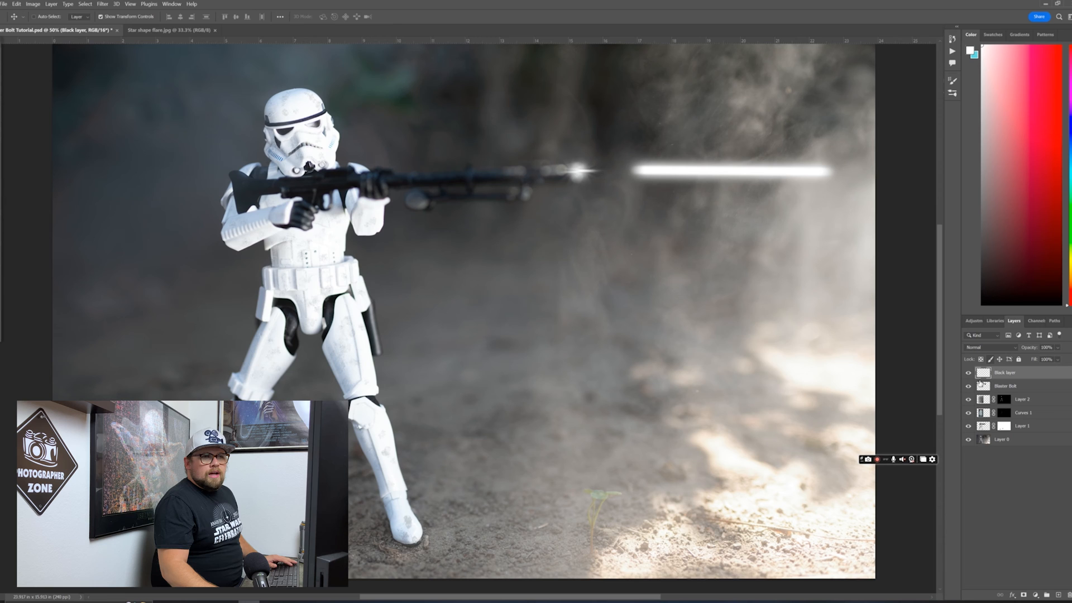
# Fill the Black layer with black, set it to Screen, and merge it into Blaster Bolt
pyautogui.rightClick(1005, 372)
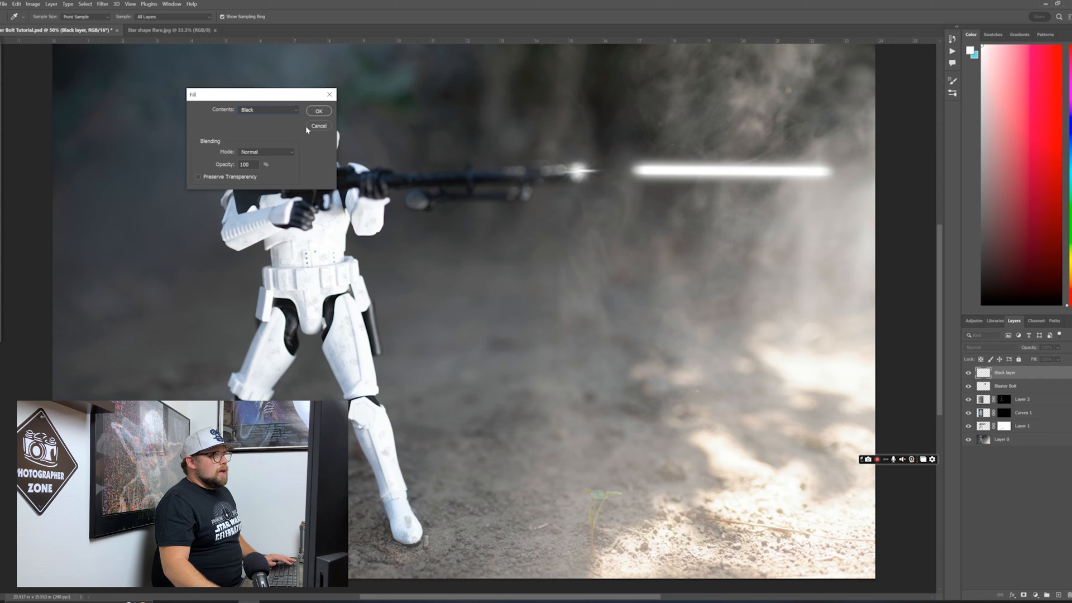
pyautogui.click(319, 110)
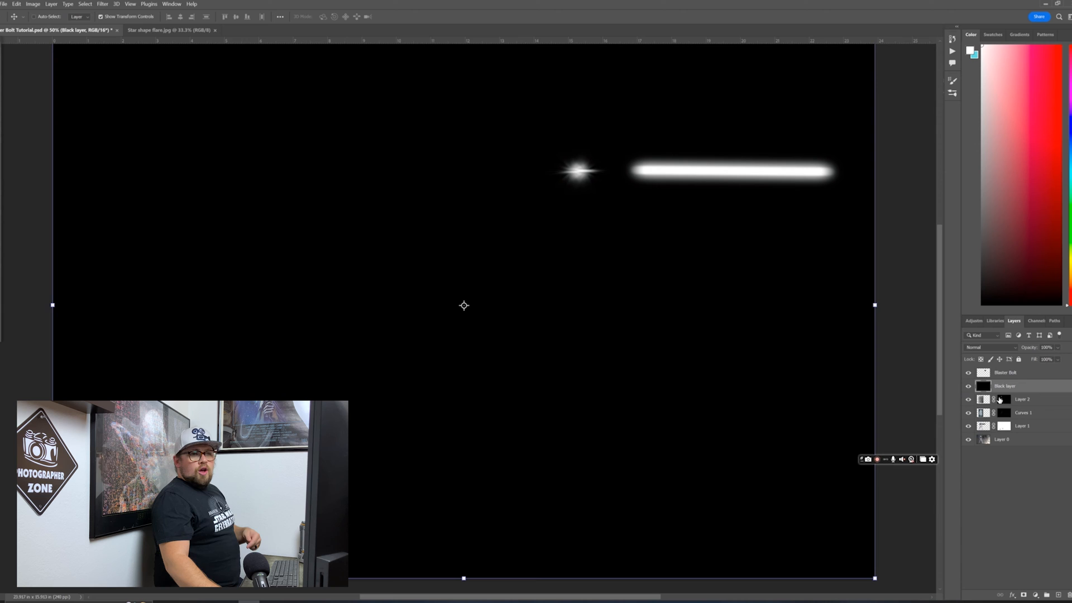
pyautogui.click(988, 347)
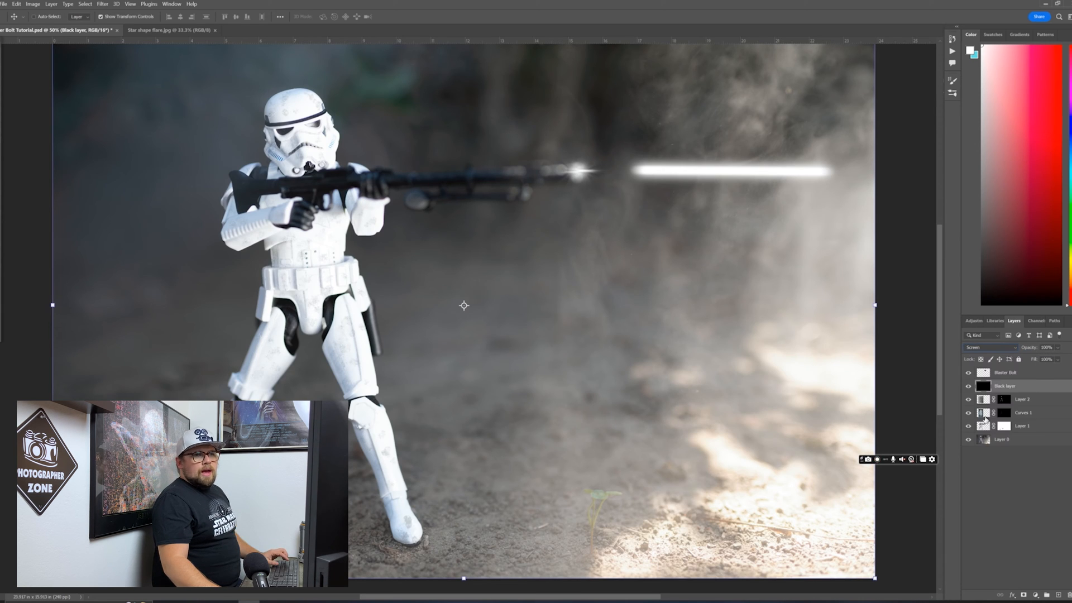
pyautogui.click(1005, 371)
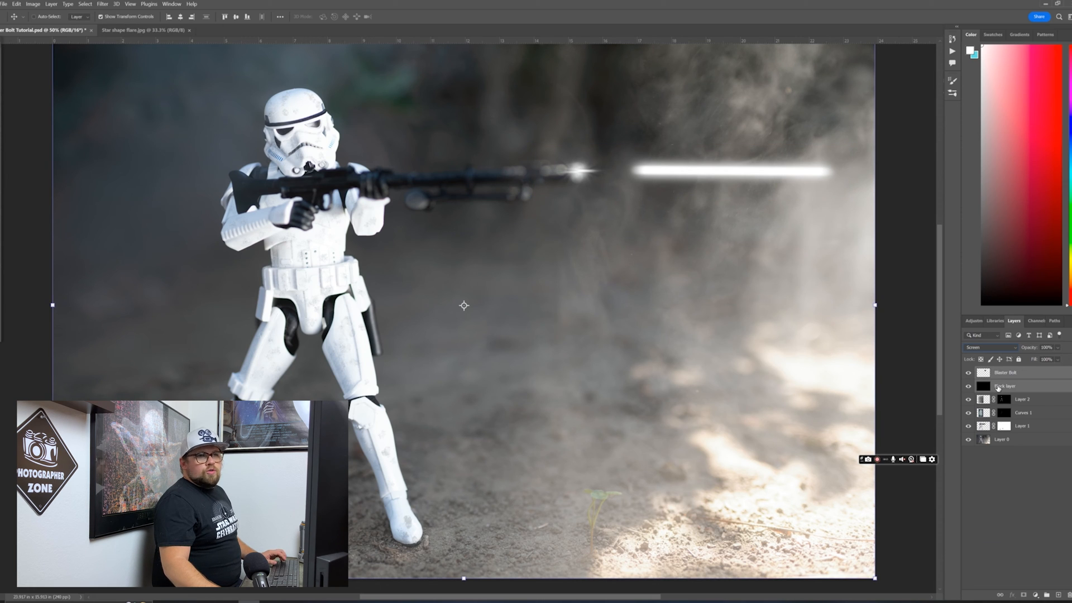
pyautogui.rightClick(1019, 372)
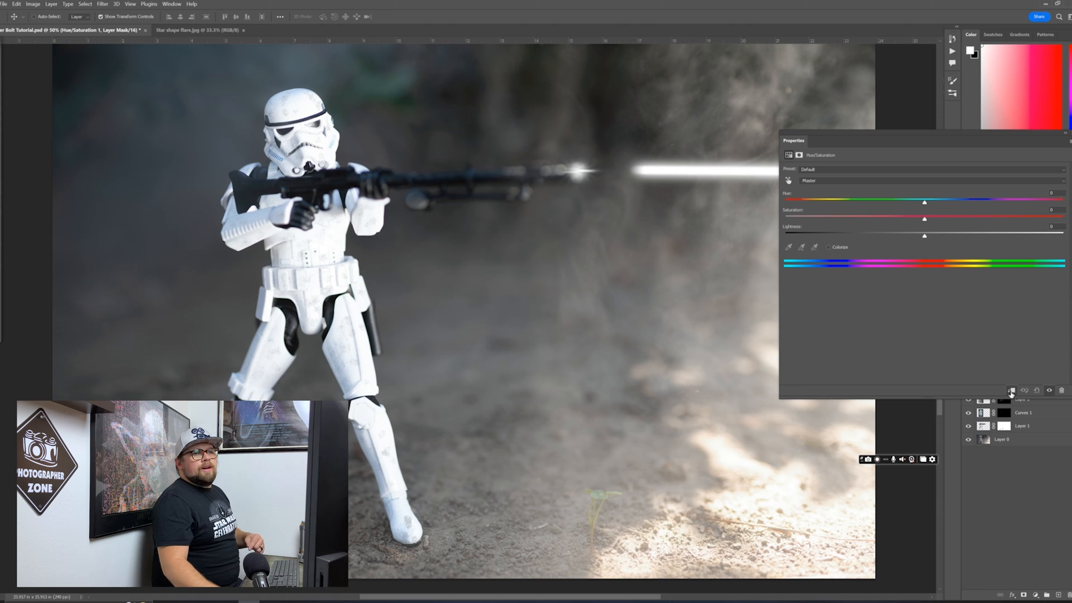
# Colorize the bolt's Hue/Saturation adjustment and settle the hue on red (360)
pyautogui.click(828, 247)
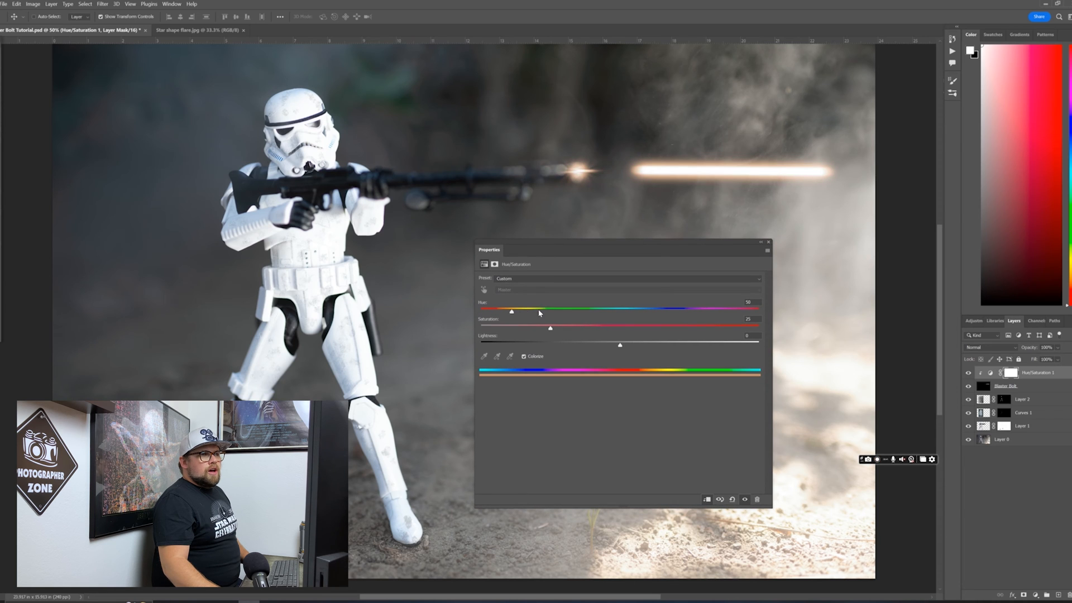
pyautogui.moveTo(511, 311); pyautogui.dragTo(719, 311)
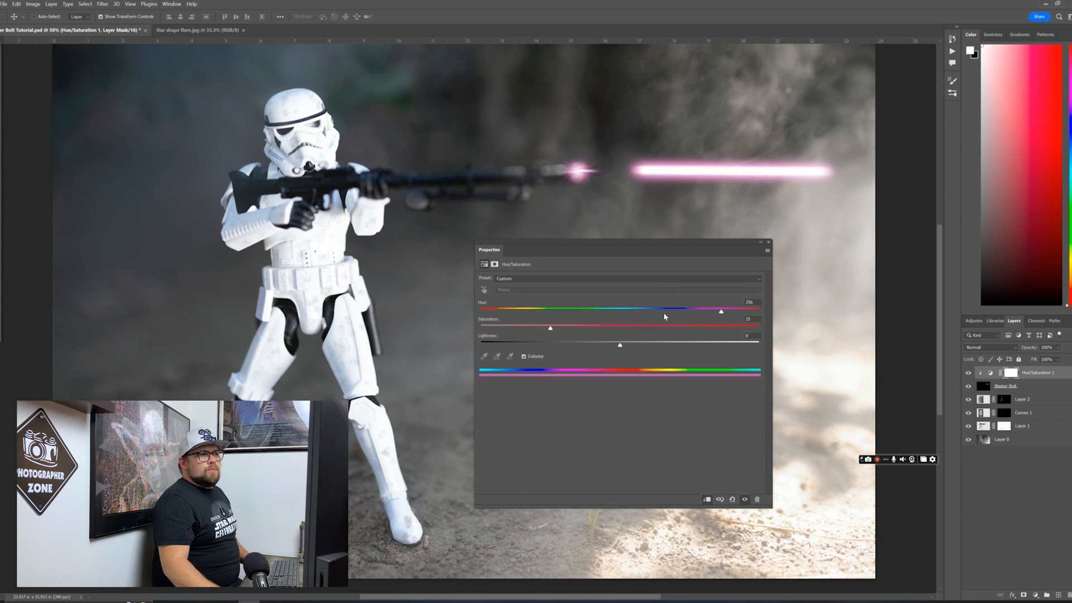
pyautogui.moveTo(720, 311); pyautogui.dragTo(757, 312)
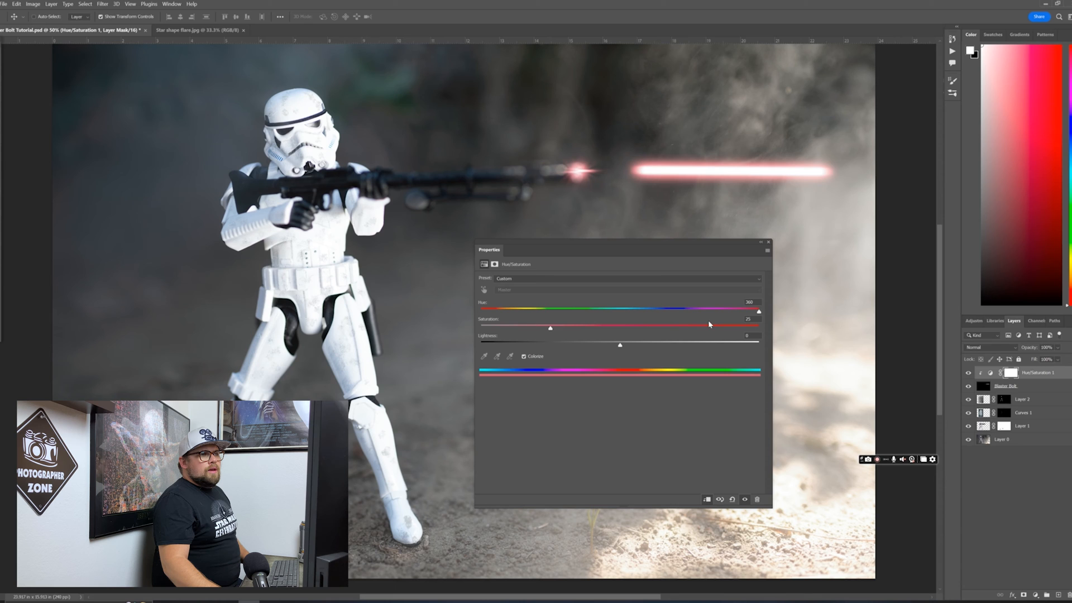
pyautogui.moveTo(757, 311); pyautogui.dragTo(695, 311)
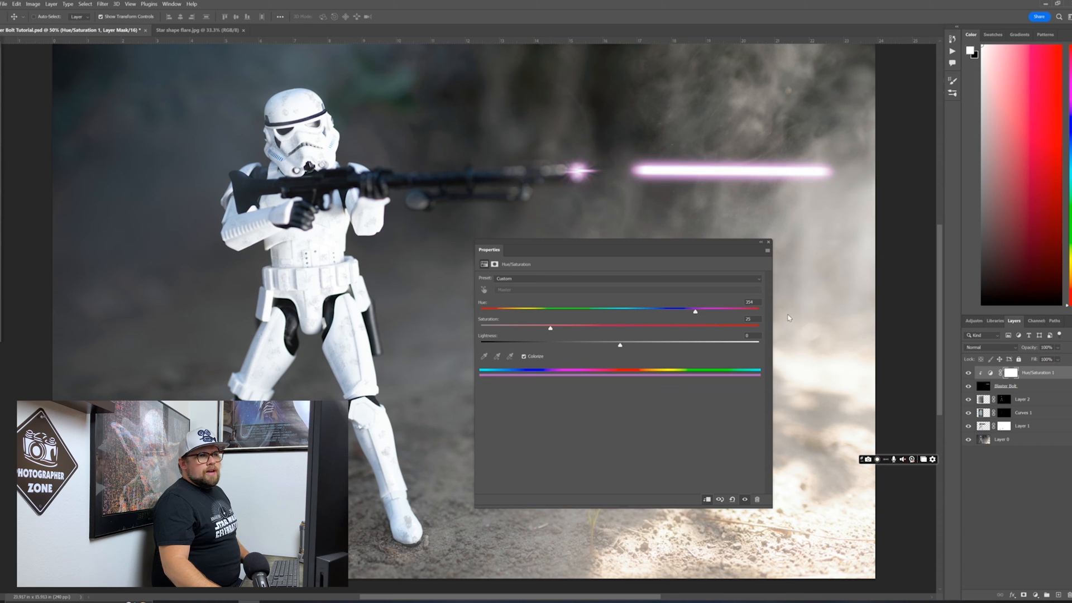
pyautogui.moveTo(695, 311); pyautogui.dragTo(758, 311)
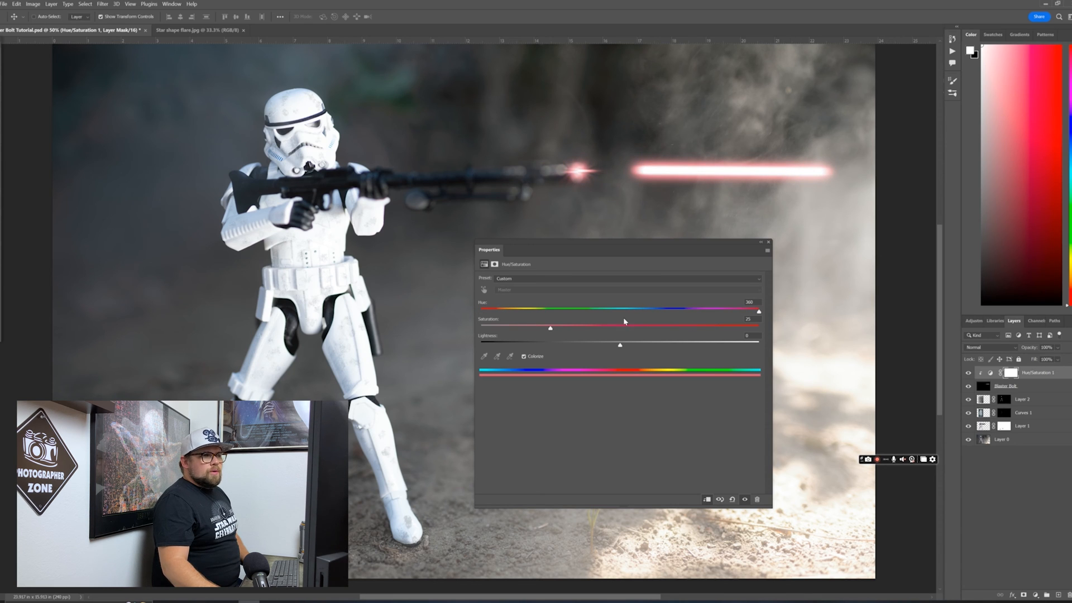
# Lower the red tint's saturation to a softer glow and close Properties
pyautogui.moveTo(551, 328); pyautogui.dragTo(605, 328)
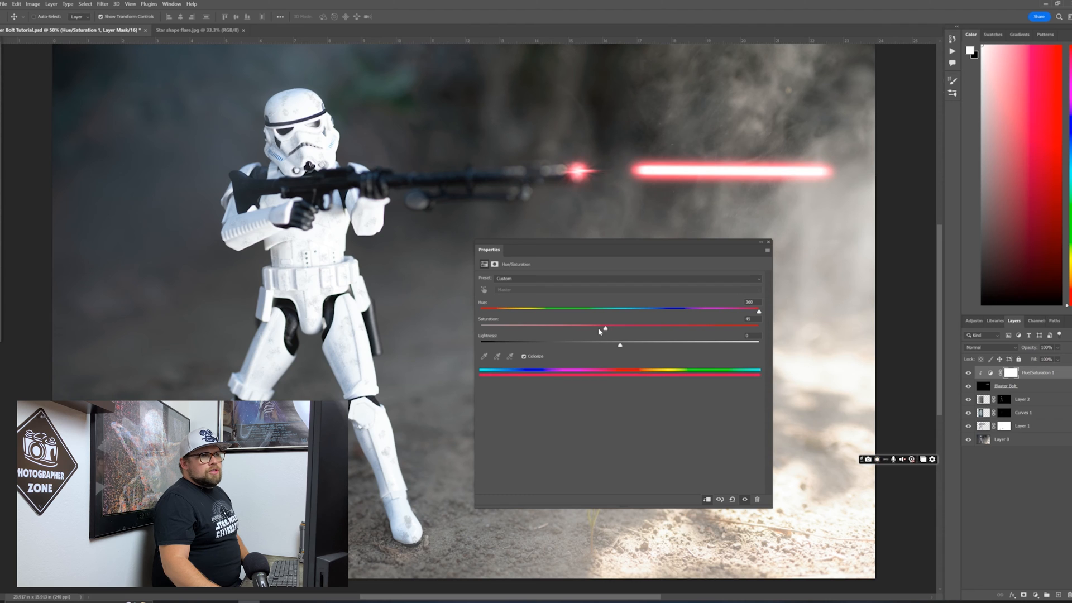
pyautogui.moveTo(606, 328); pyautogui.dragTo(576, 328)
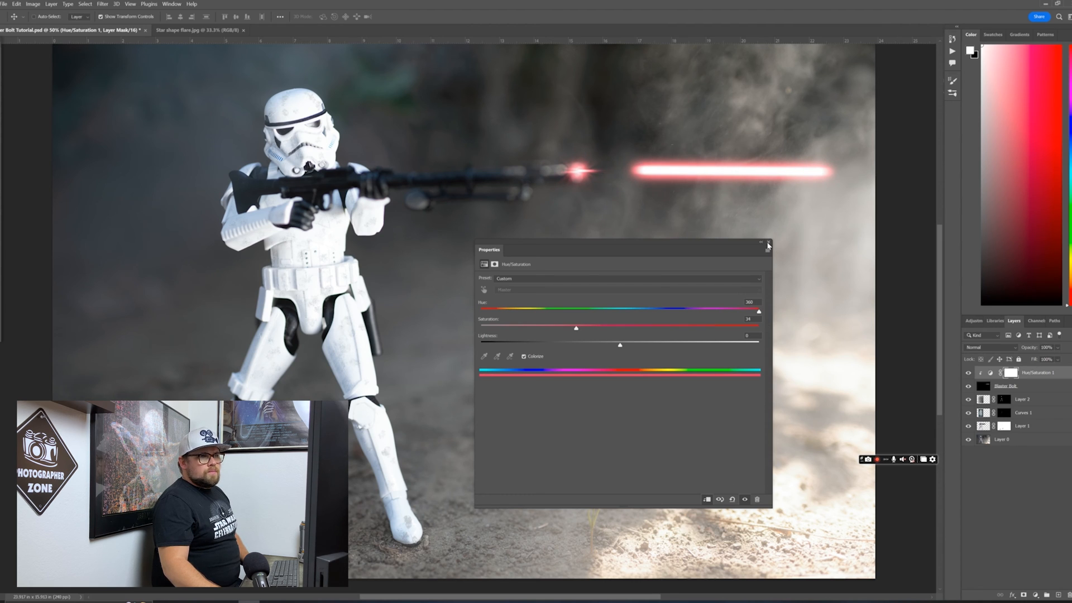
pyautogui.click(767, 244)
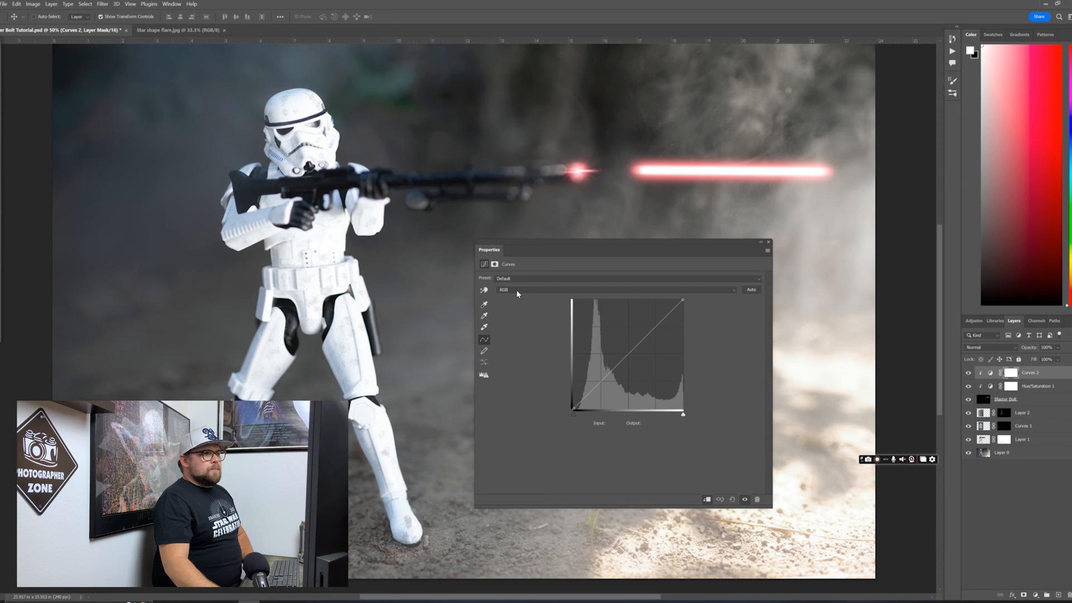
# Lift a point on the Red channel curve to deepen the bolt's red, then close Properties
pyautogui.click(616, 289)
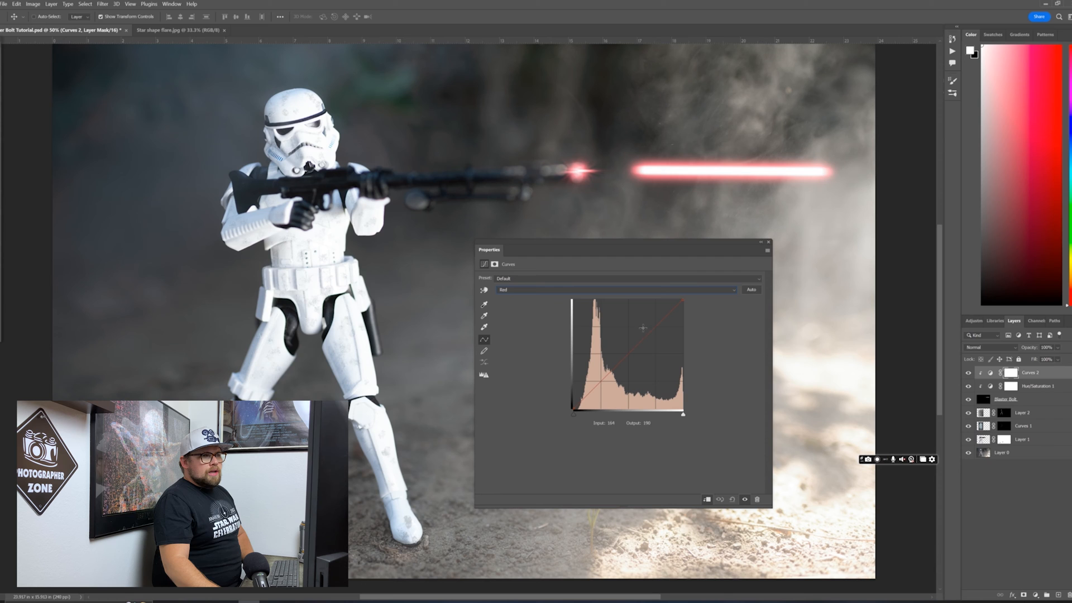
pyautogui.moveTo(643, 328); pyautogui.dragTo(655, 332)
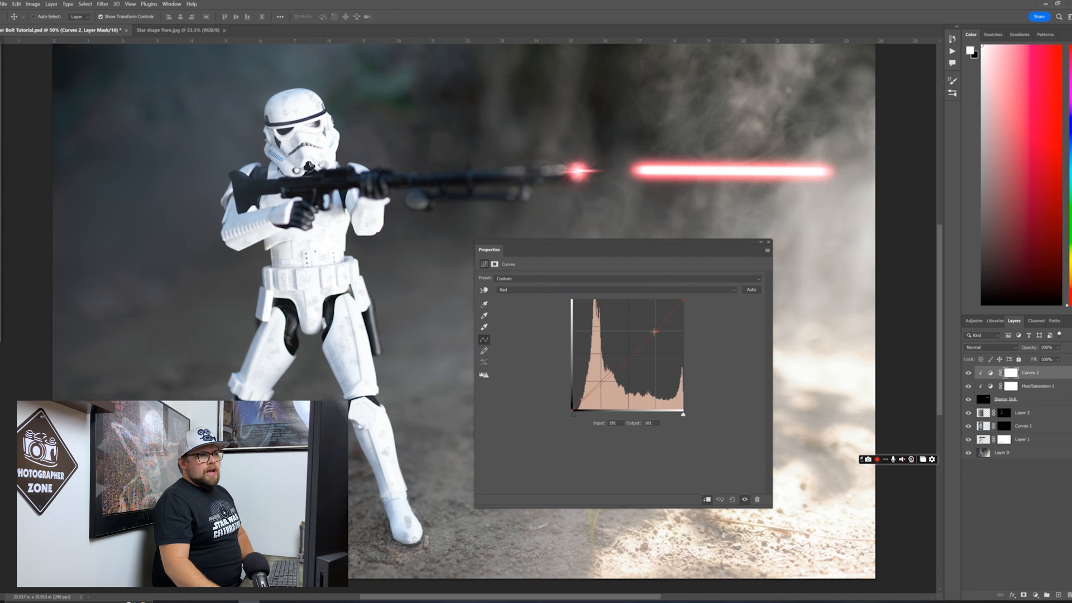
pyautogui.moveTo(656, 333); pyautogui.dragTo(658, 318)
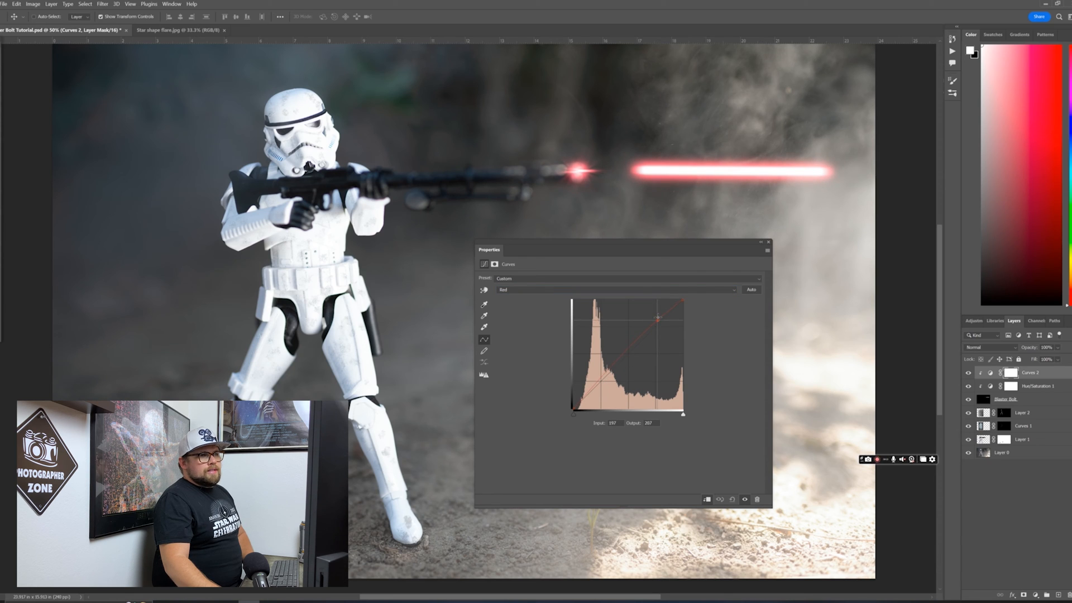
pyautogui.moveTo(656, 317); pyautogui.dragTo(654, 313)
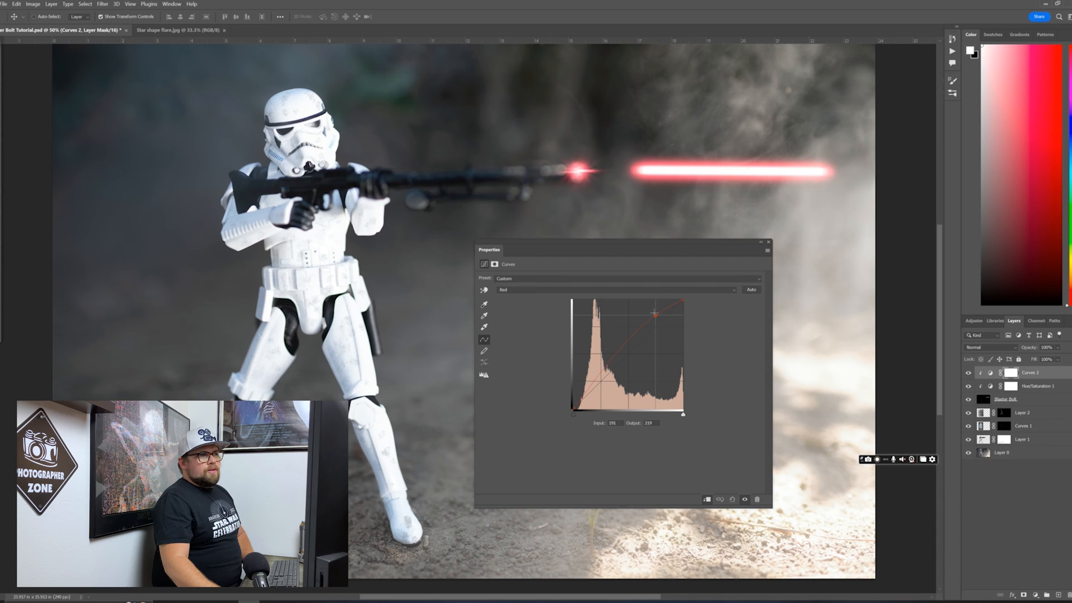
pyautogui.moveTo(654, 313); pyautogui.dragTo(682, 322)
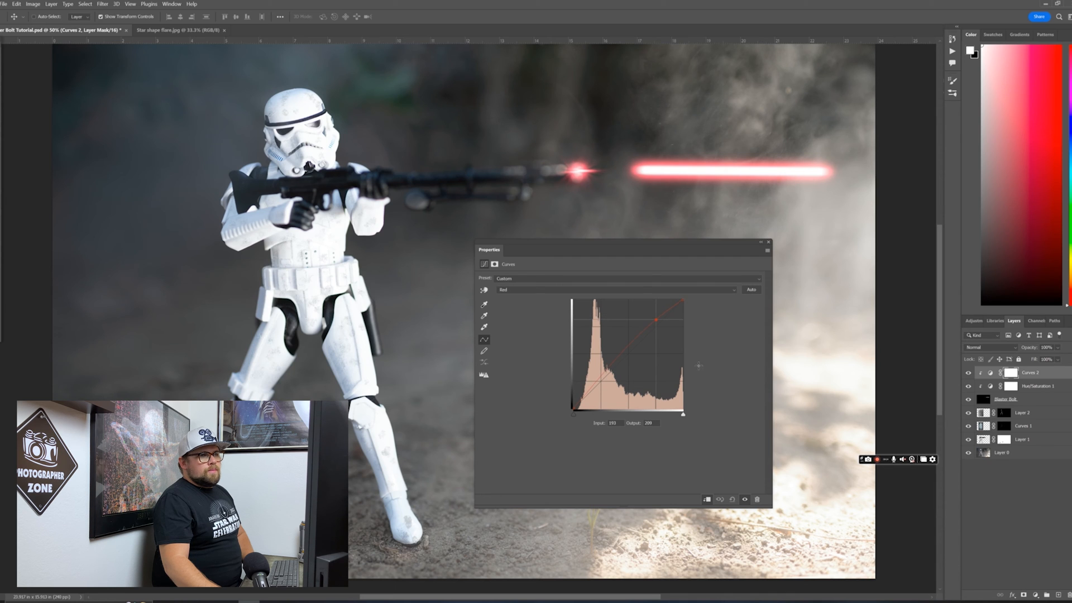
pyautogui.click(767, 244)
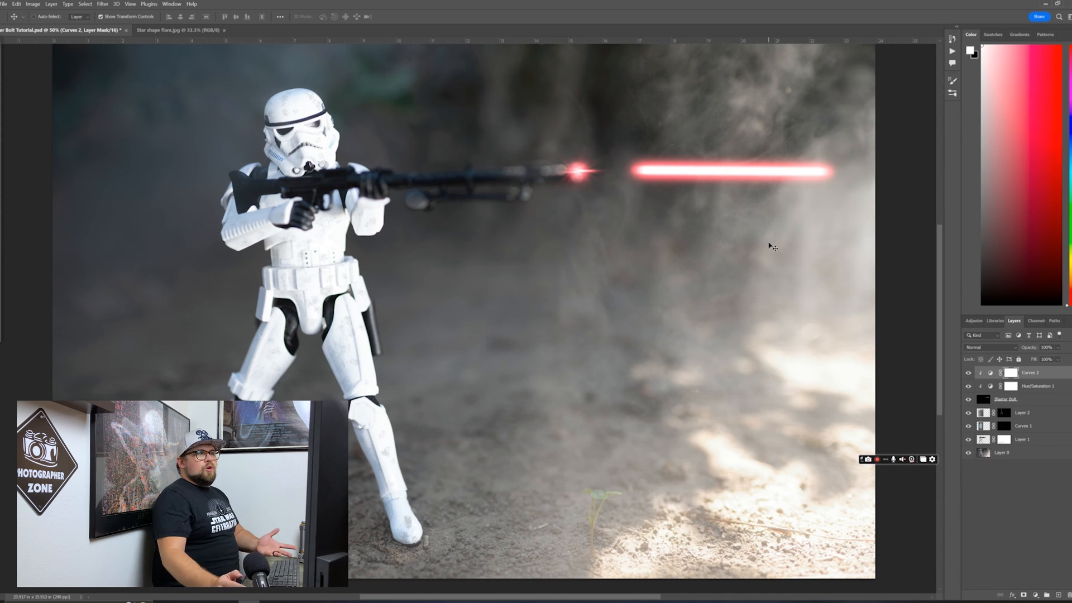
pyautogui.moveTo(536, 166)
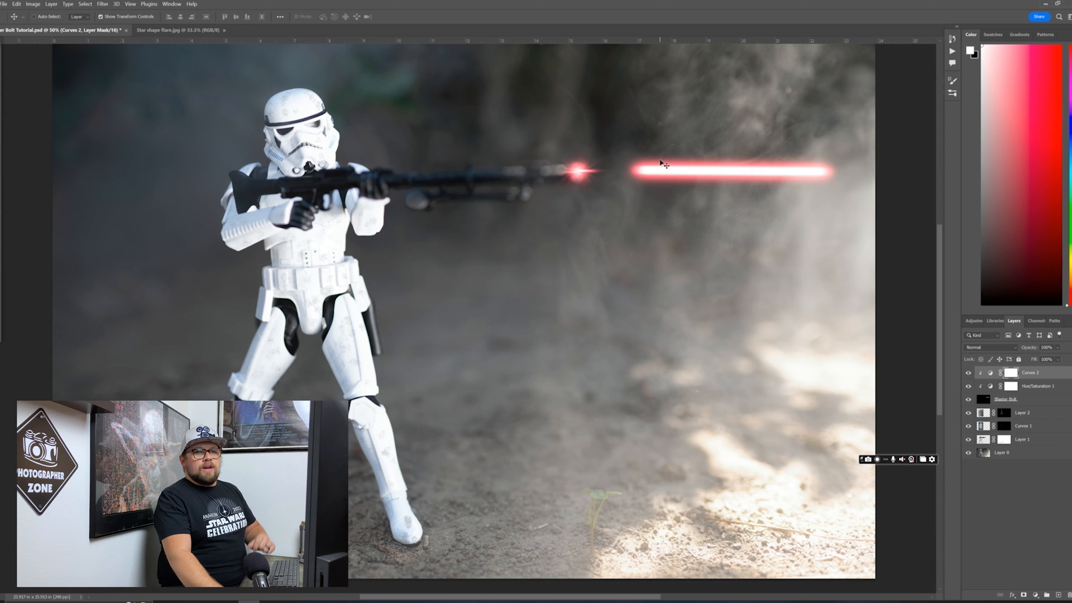
pyautogui.moveTo(648, 190)
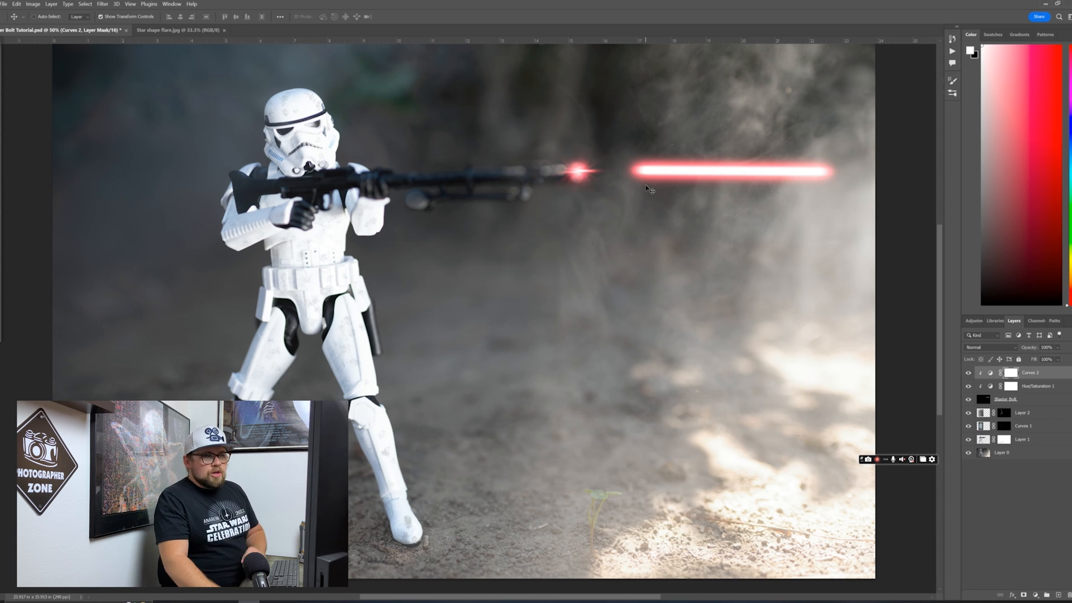
pyautogui.moveTo(755, 266)
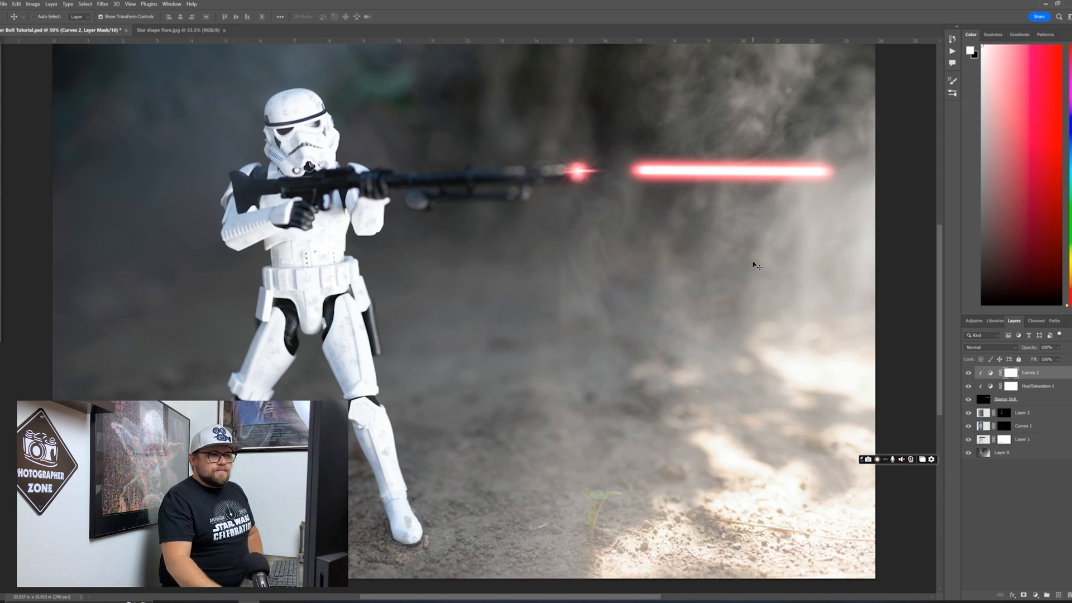